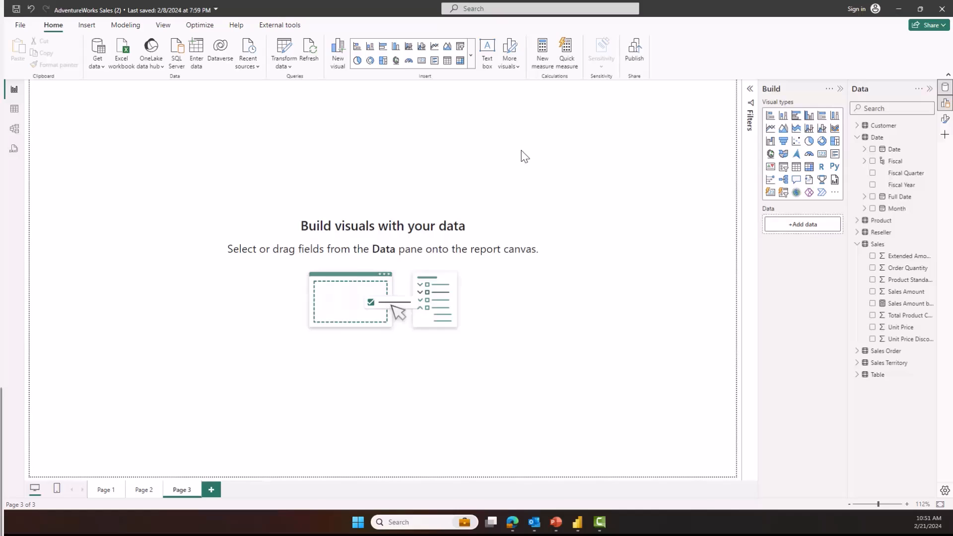
{"action": "mouse_move", "coordinate": [561, 176]}
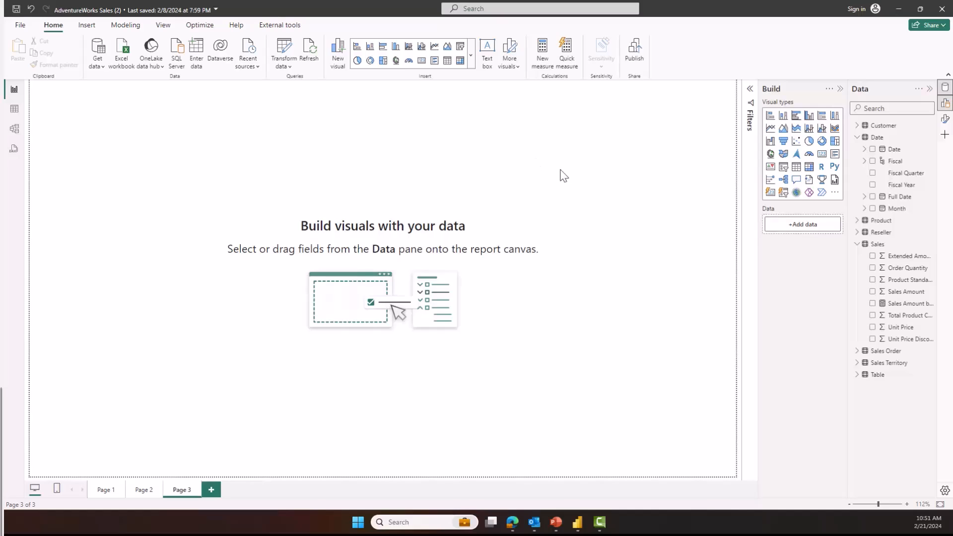
{"action": "mouse_move", "coordinate": [770, 128]}
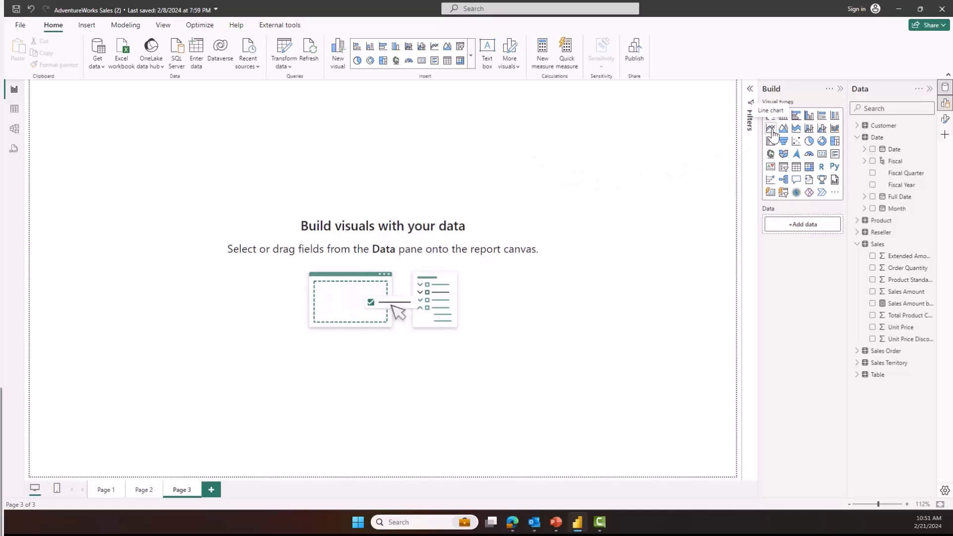
Build a line chart of Sales Amount over the Date hierarchy, without Day and Month levels.
{"action": "left_click", "coordinate": [770, 128]}
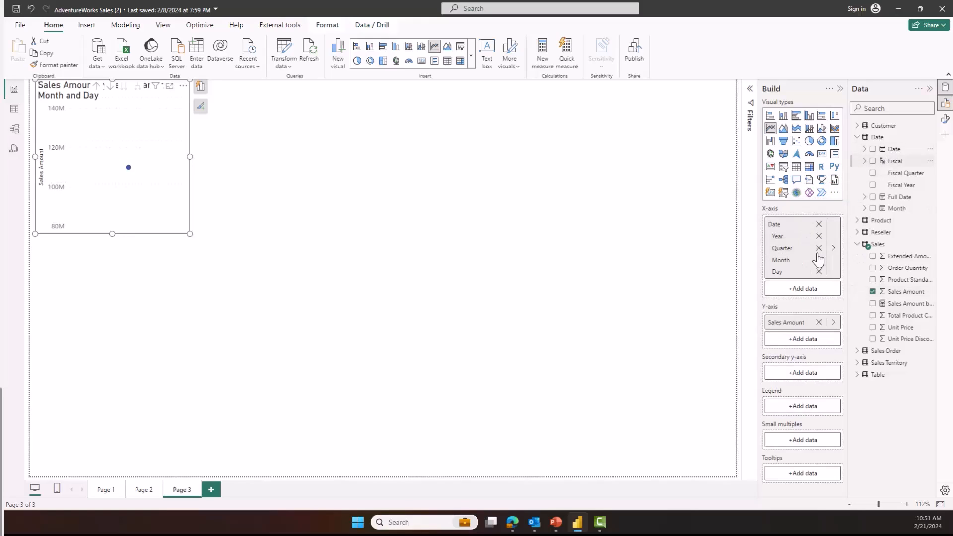
{"action": "left_click", "coordinate": [819, 272]}
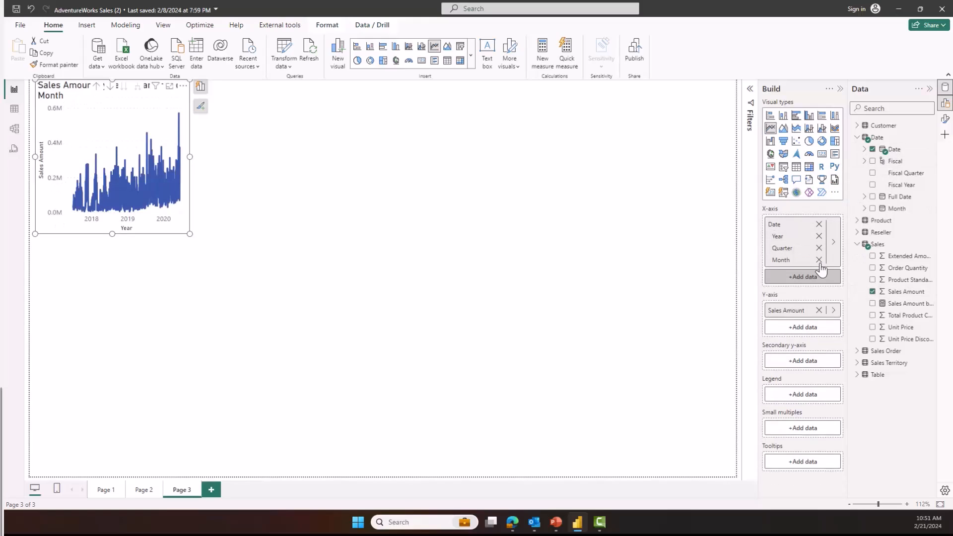
{"action": "left_click", "coordinate": [819, 259]}
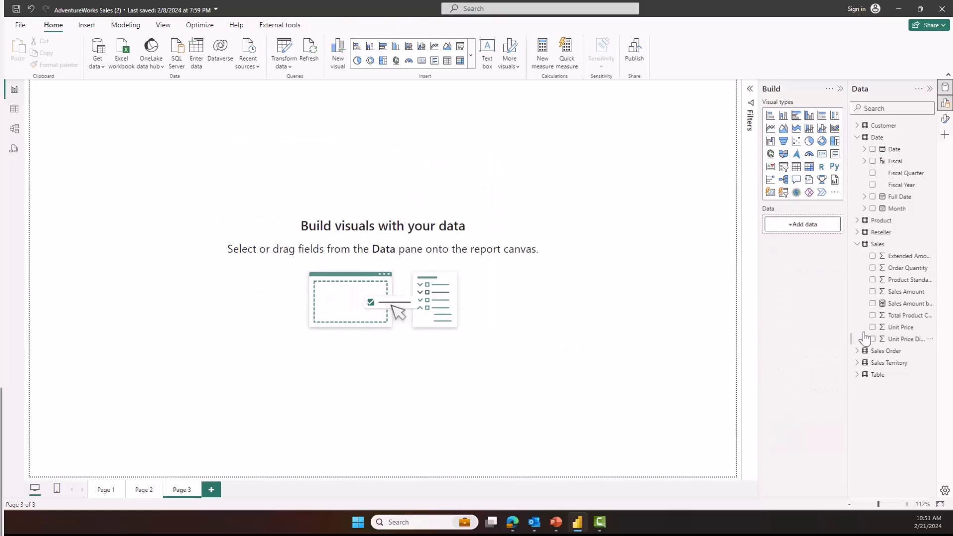
{"action": "left_click", "coordinate": [873, 292]}
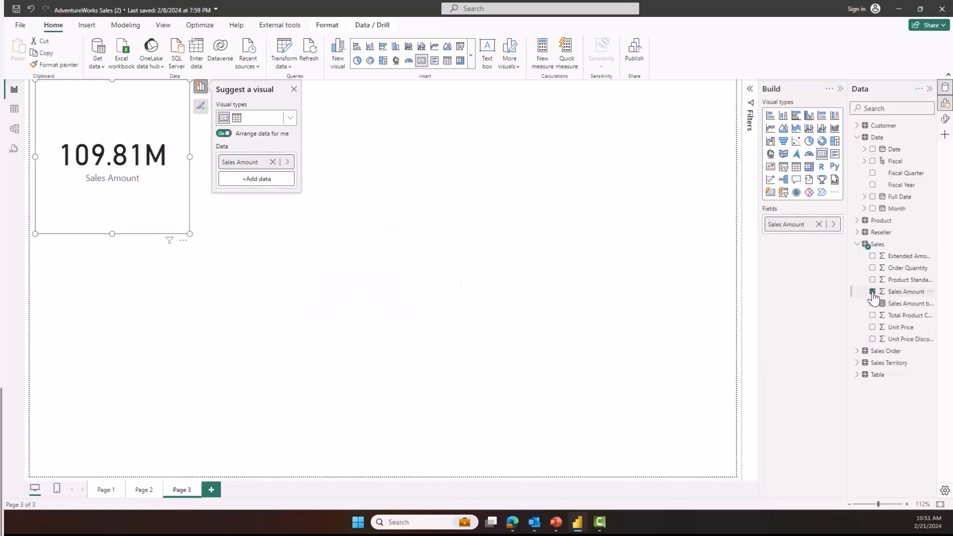
{"action": "left_click", "coordinate": [873, 150]}
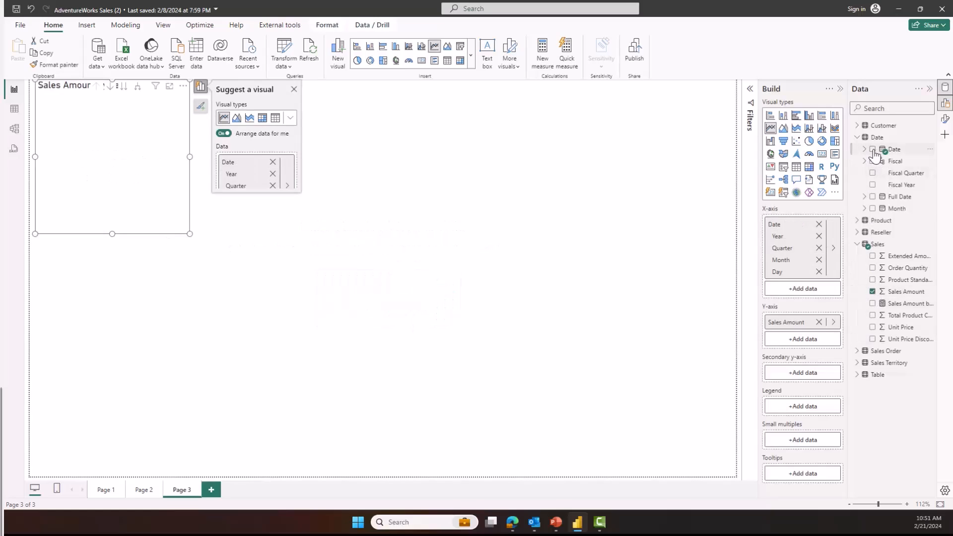
{"action": "left_click", "coordinate": [872, 148]}
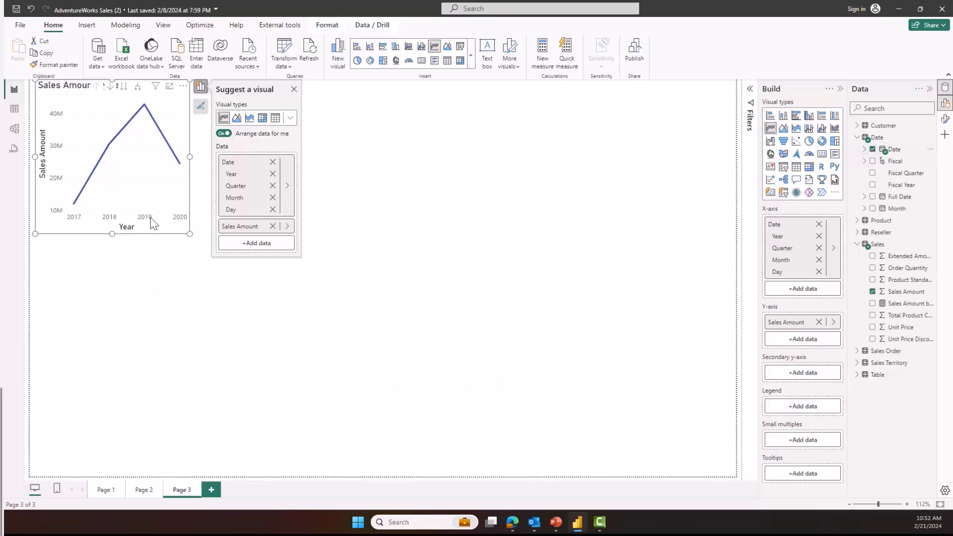
{"action": "mouse_move", "coordinate": [191, 290]}
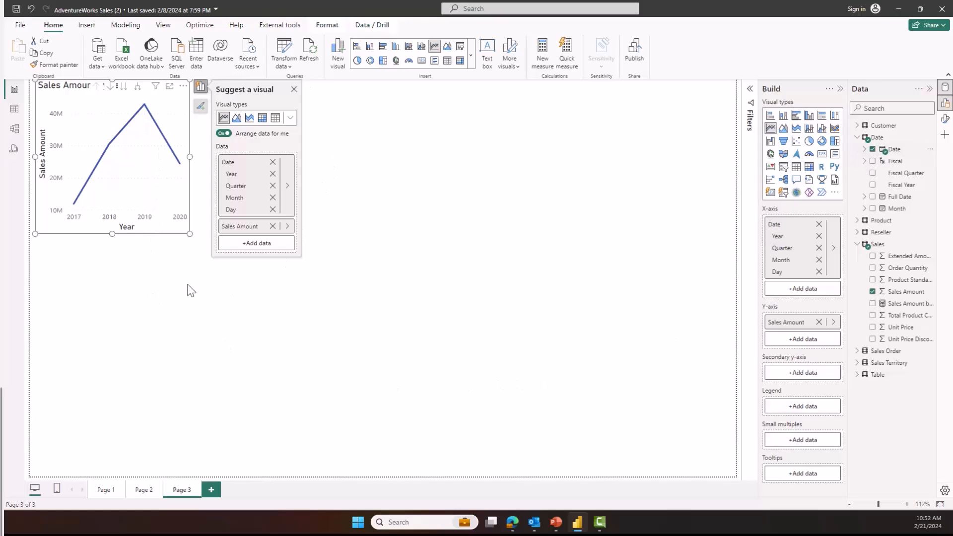
{"action": "mouse_move", "coordinate": [803, 128]}
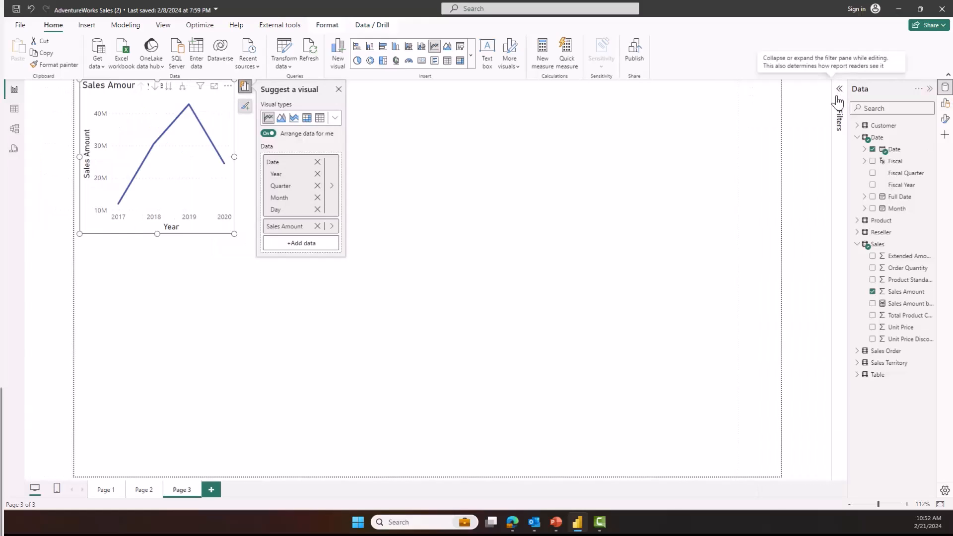
{"action": "mouse_move", "coordinate": [406, 318]}
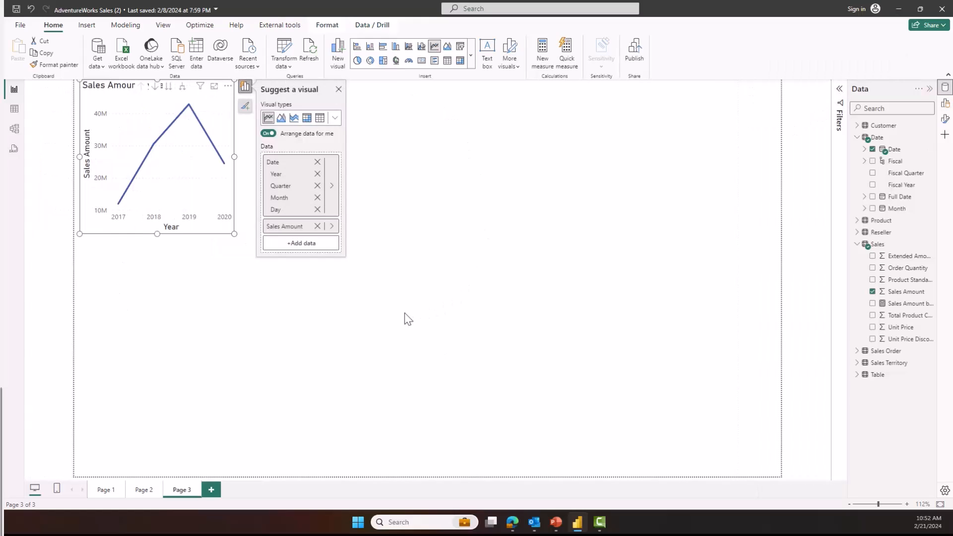
{"action": "mouse_move", "coordinate": [333, 322]}
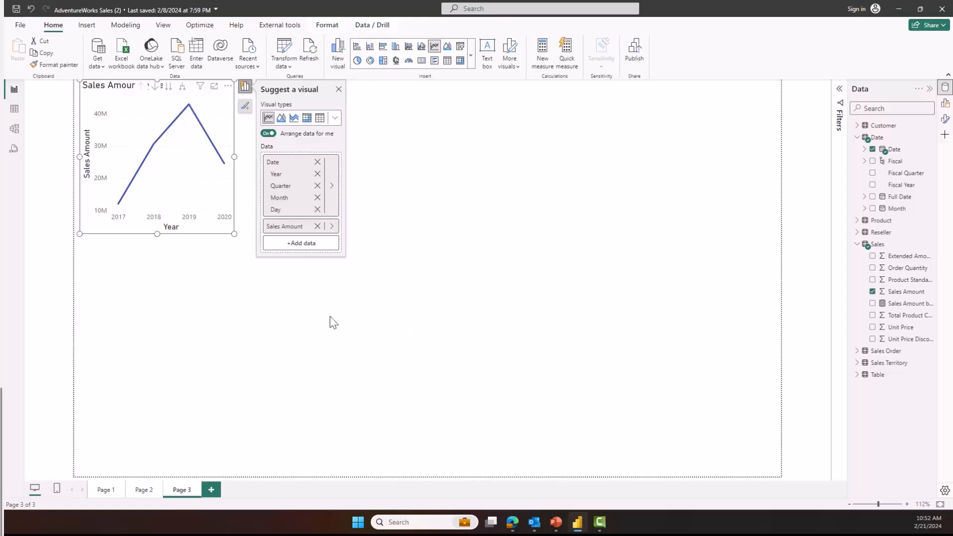
{"action": "mouse_move", "coordinate": [274, 311]}
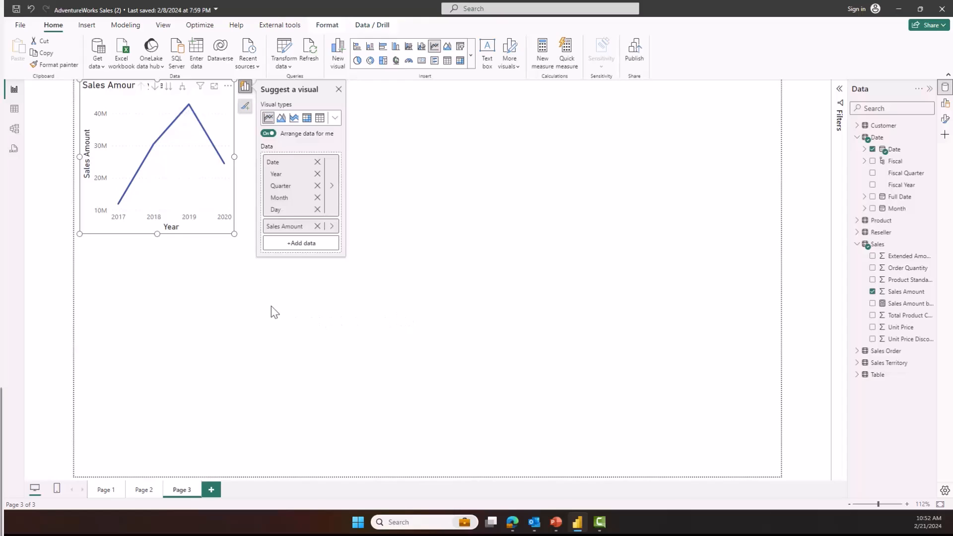
{"action": "mouse_move", "coordinate": [216, 229]}
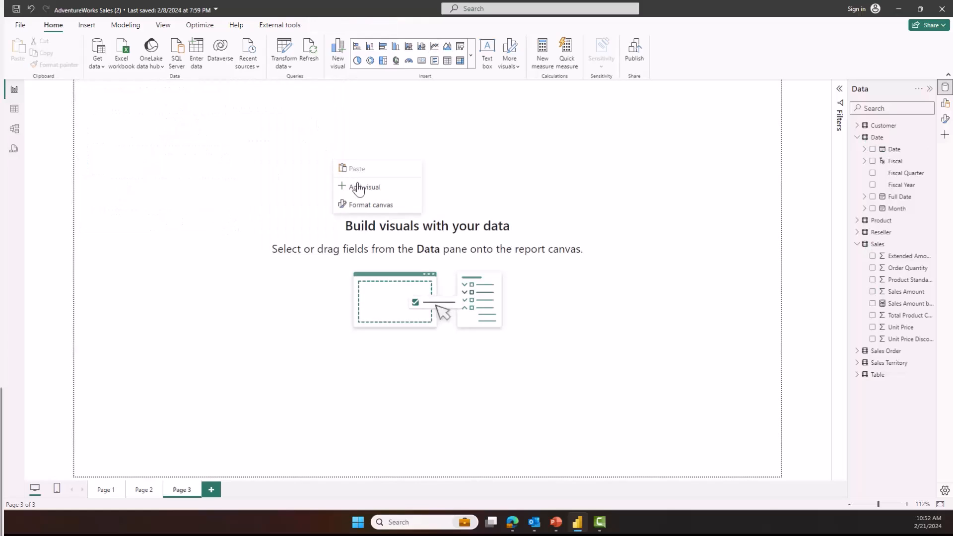
Insert a new blank visual onto the empty Page 3.
{"action": "left_click", "coordinate": [365, 187]}
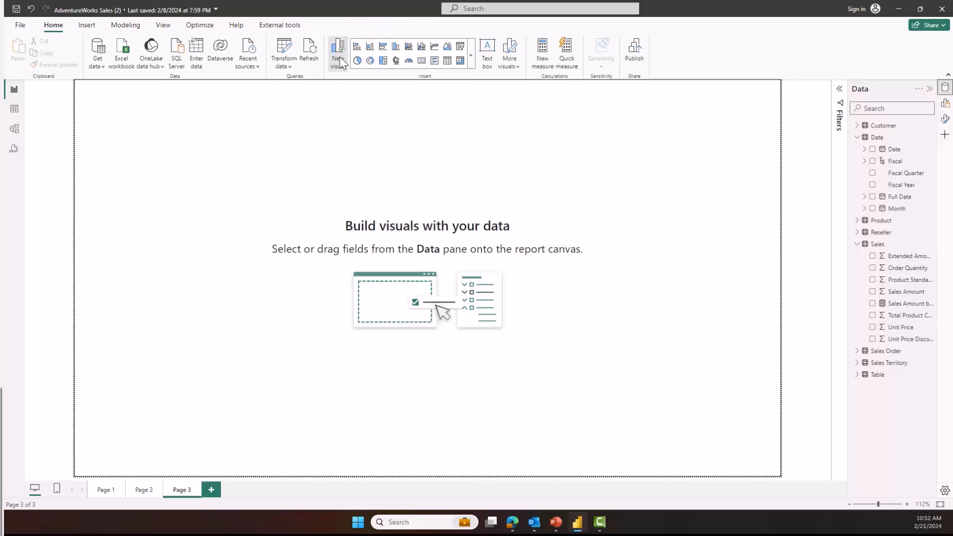
{"action": "left_click", "coordinate": [337, 54]}
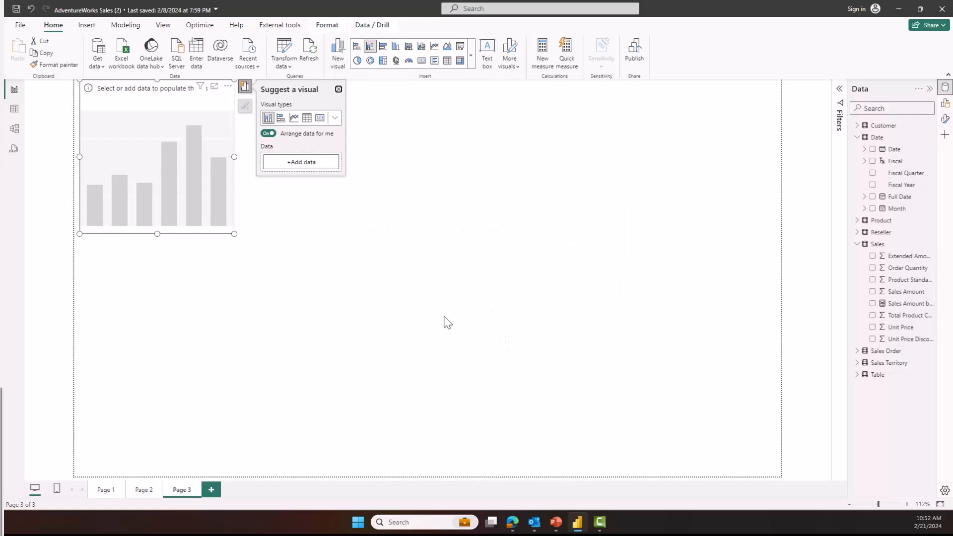
{"action": "mouse_move", "coordinate": [401, 244]}
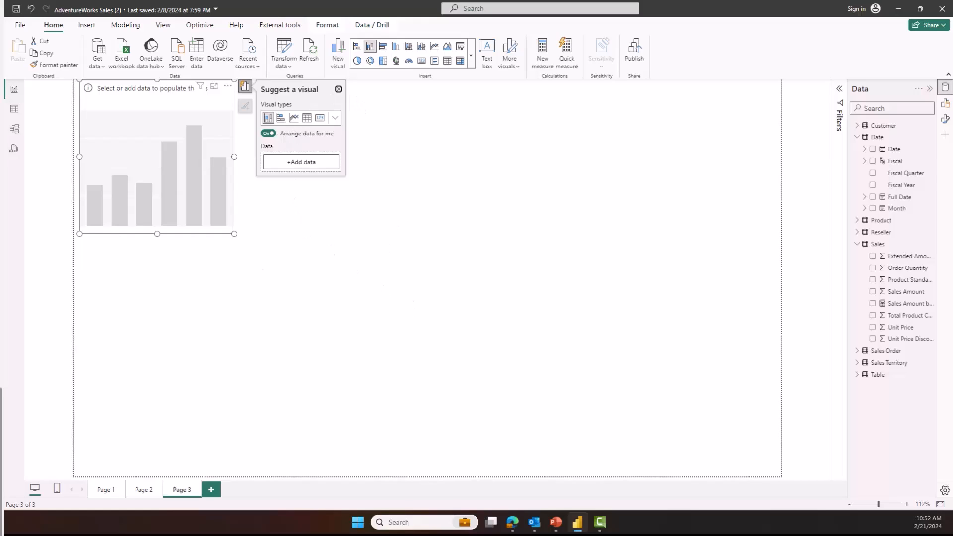
{"action": "mouse_move", "coordinate": [178, 102]}
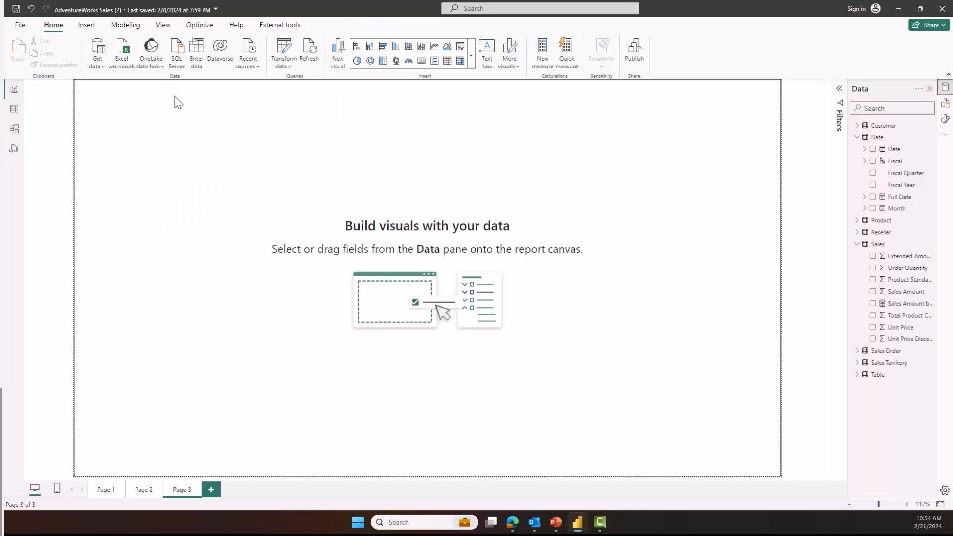
{"action": "mouse_move", "coordinate": [945, 135]}
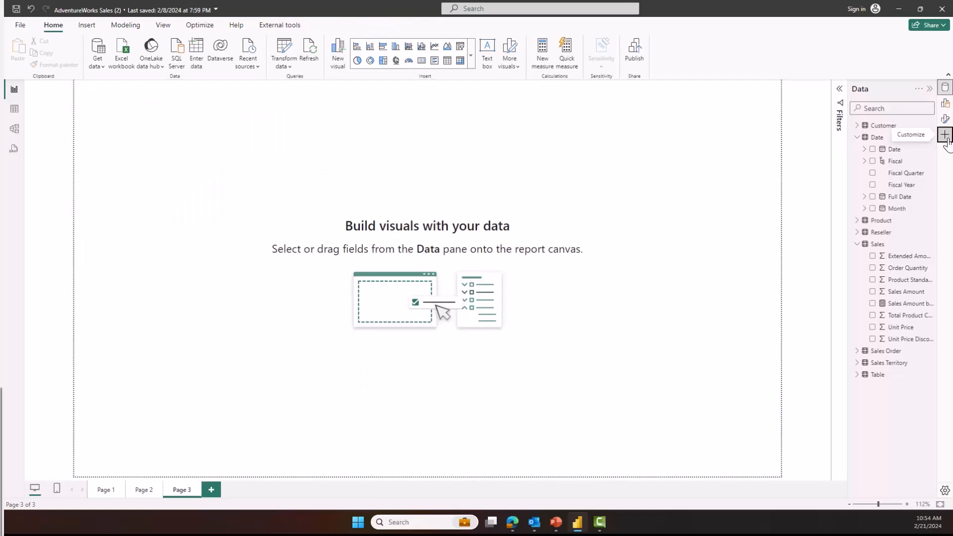
In the pane manager, allow only one active side pane and show the Data field list.
{"action": "left_click", "coordinate": [943, 134]}
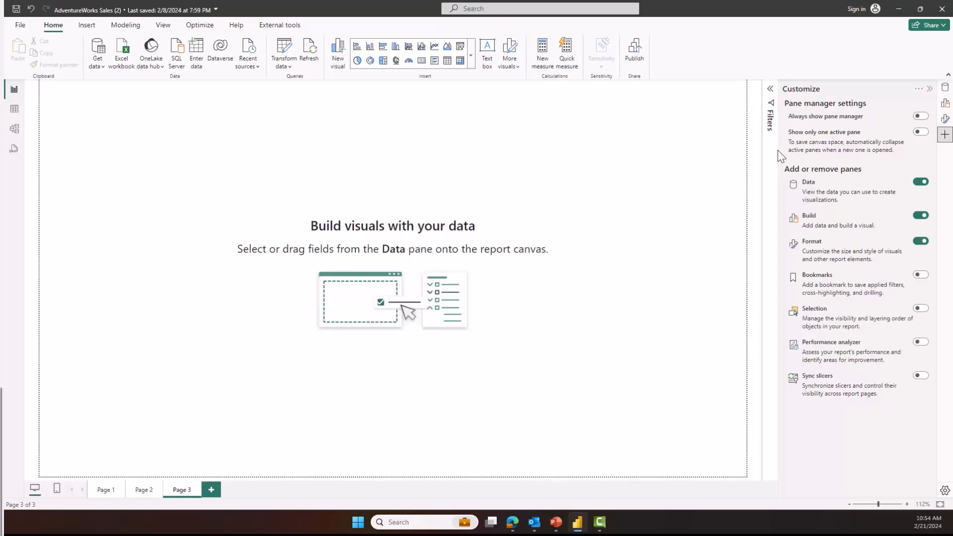
{"action": "mouse_move", "coordinate": [781, 159]}
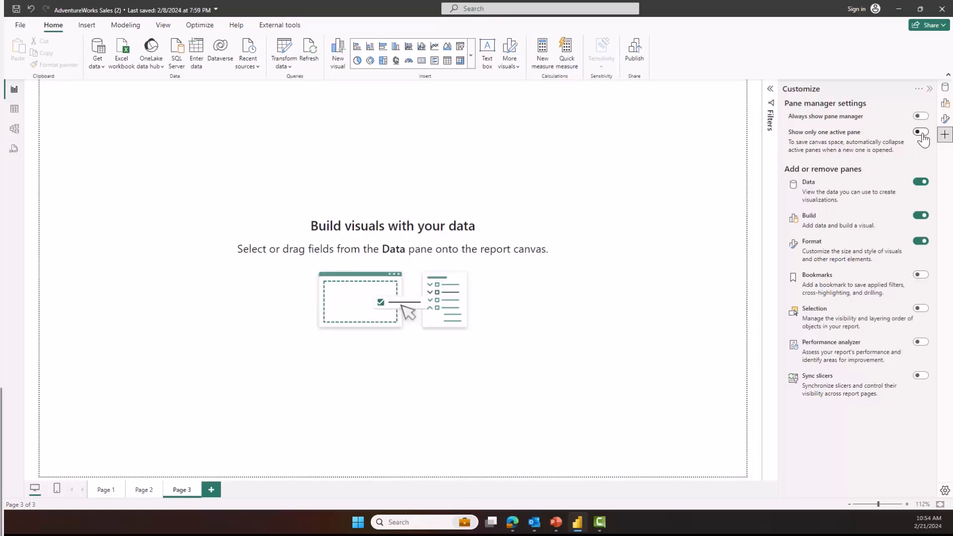
{"action": "left_click", "coordinate": [919, 132]}
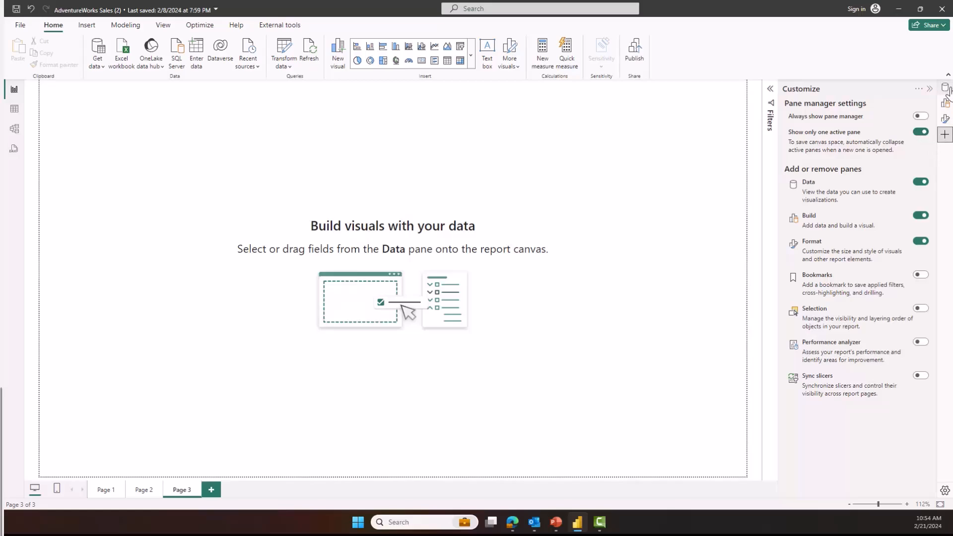
{"action": "left_click", "coordinate": [943, 103]}
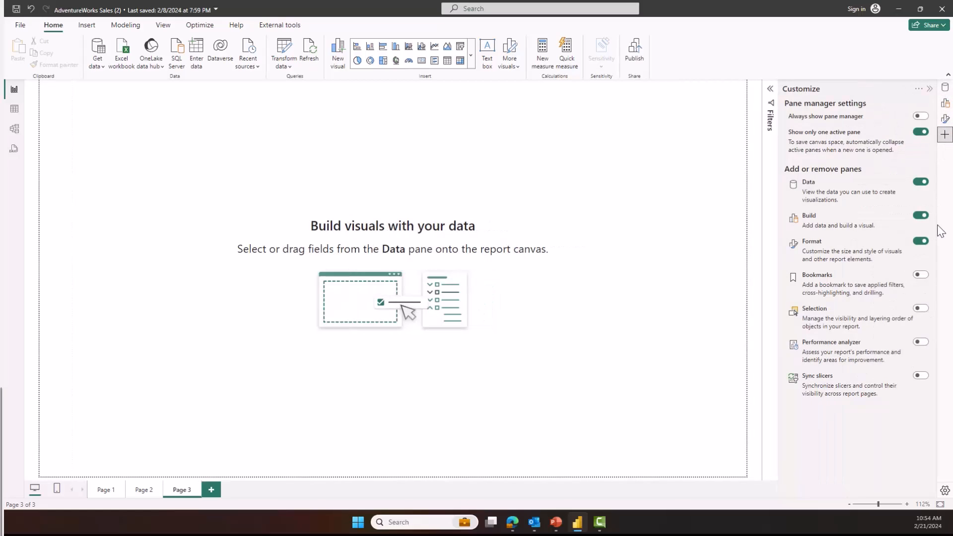
Let several side panes stay open together and reopen the pane manager settings.
{"action": "left_click", "coordinate": [919, 132]}
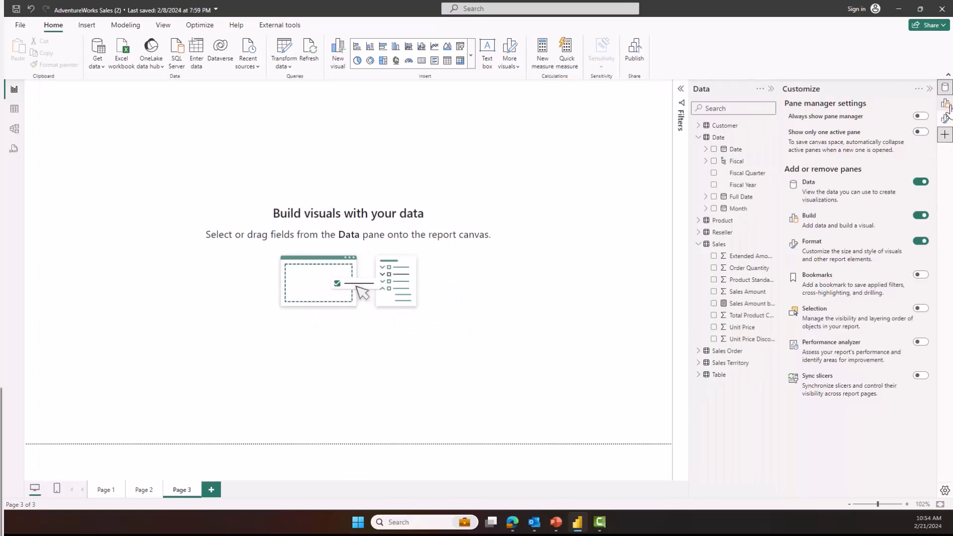
{"action": "left_click", "coordinate": [946, 118]}
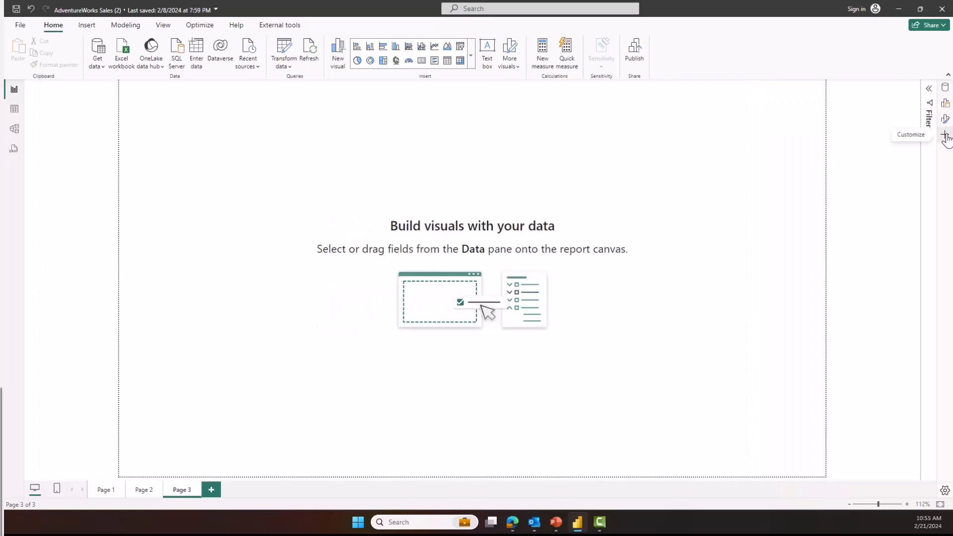
{"action": "left_click", "coordinate": [946, 103]}
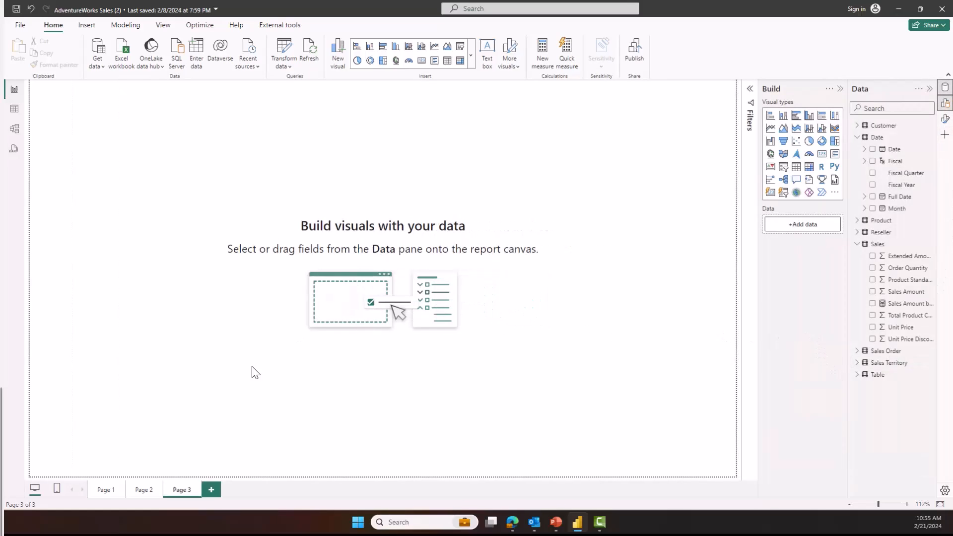
Select the Order Quantity gauge on Page 2, then switch to the Call Center report.
{"action": "left_click", "coordinate": [143, 489]}
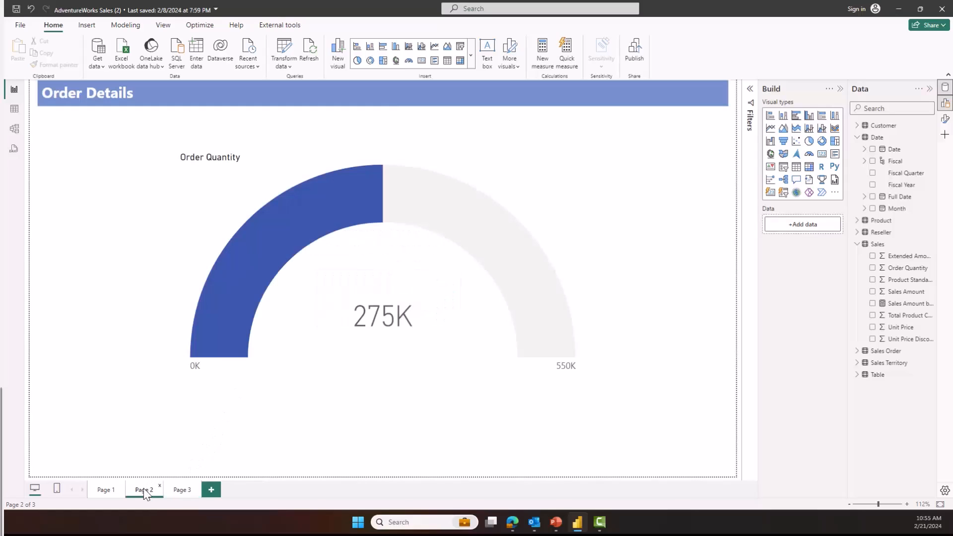
{"action": "left_click", "coordinate": [381, 274]}
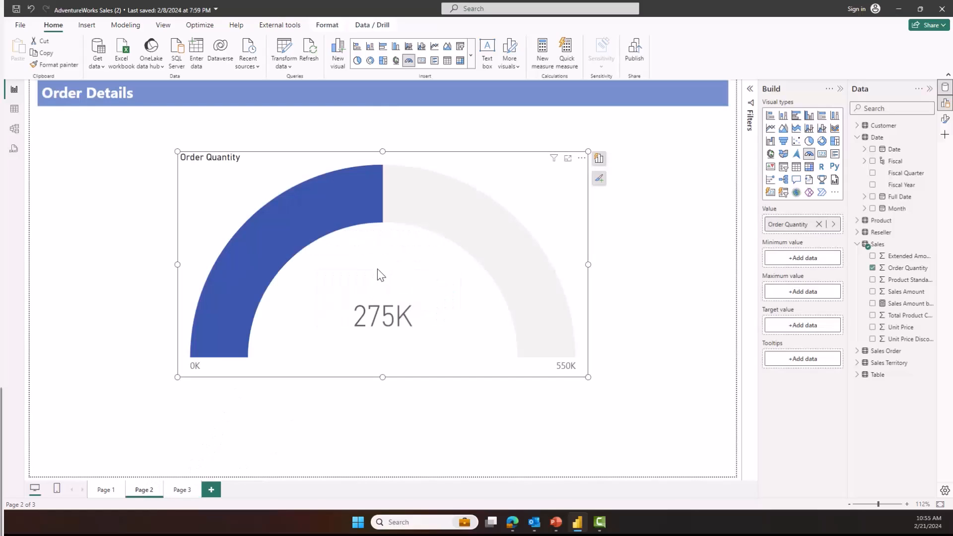
{"action": "left_click", "coordinate": [327, 24]}
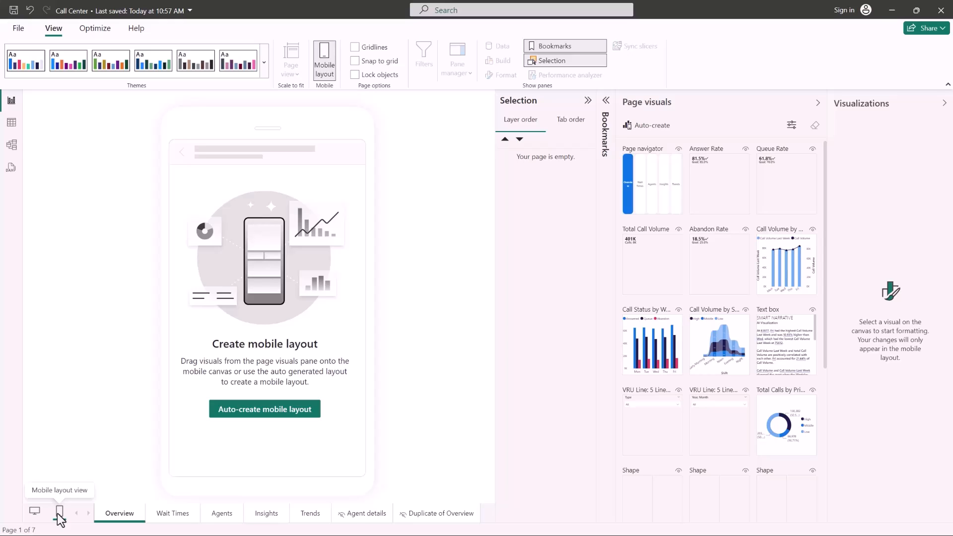
Return to desktop layout and toggle the Call Status chart from Month back to Week.
{"action": "left_click", "coordinate": [35, 512]}
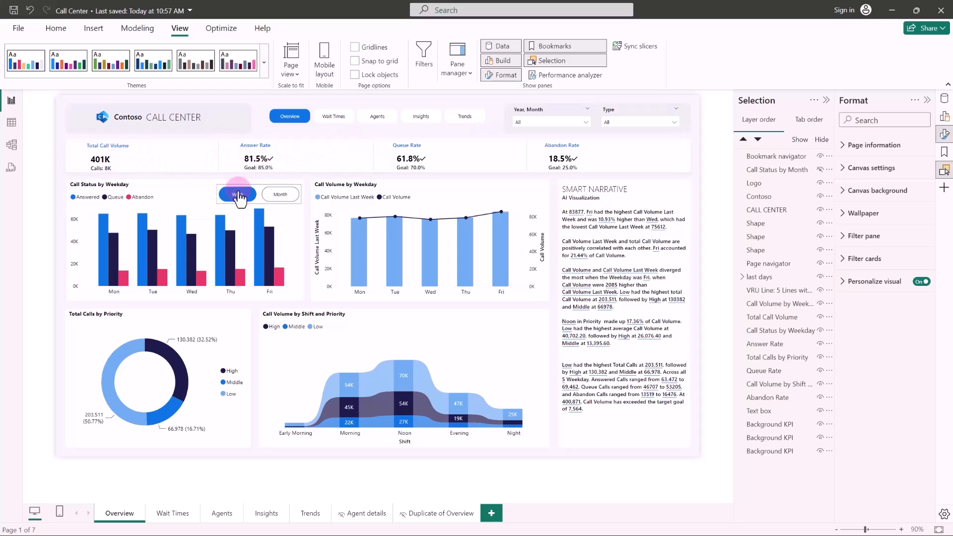
{"action": "left_click", "coordinate": [280, 193]}
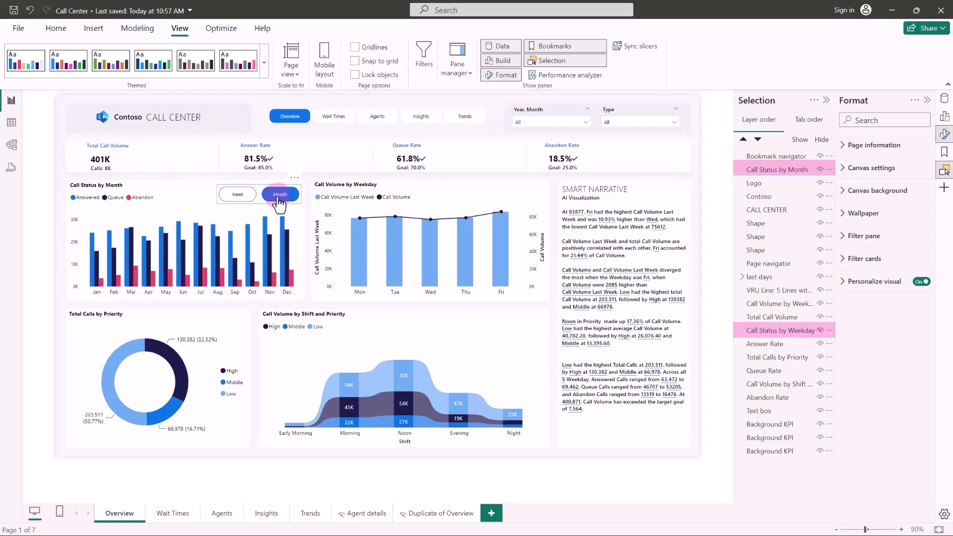
{"action": "left_click", "coordinate": [238, 194]}
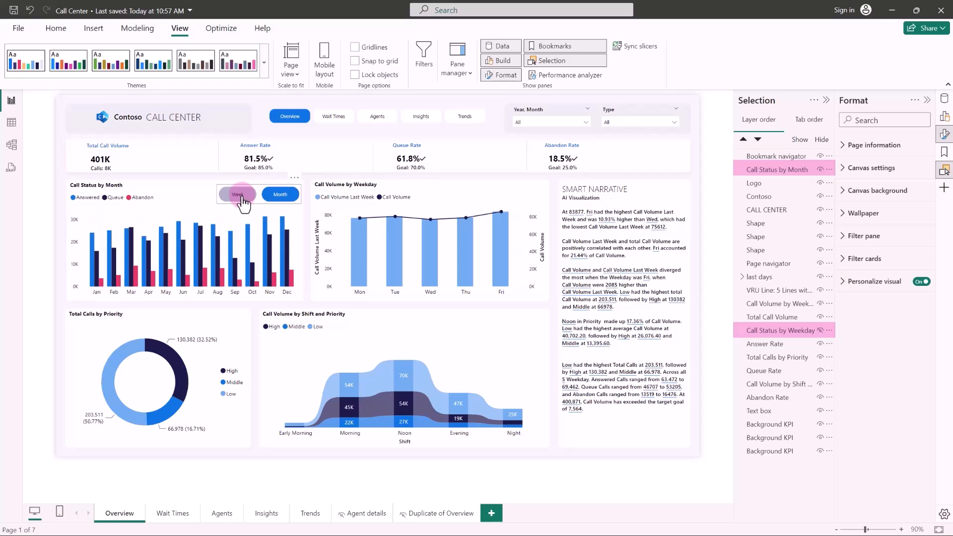
{"action": "left_click", "coordinate": [237, 194]}
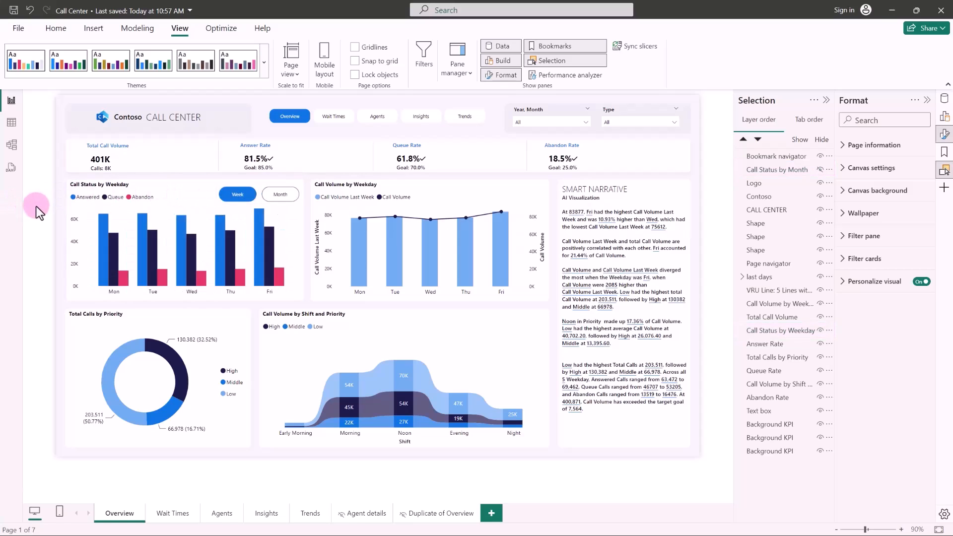
{"action": "mouse_move", "coordinate": [59, 512]}
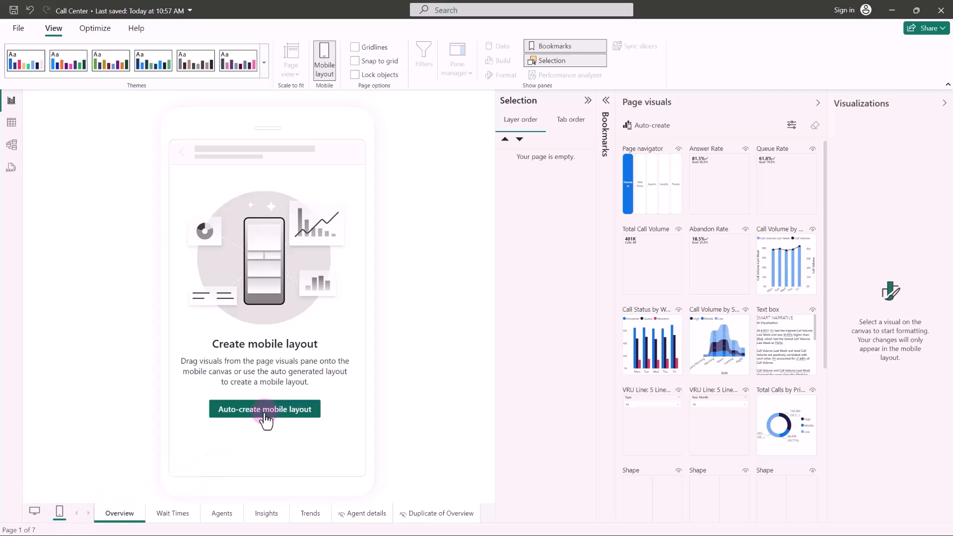
Auto-create the mobile layout for the Call Center Overview page.
{"action": "left_click", "coordinate": [264, 409]}
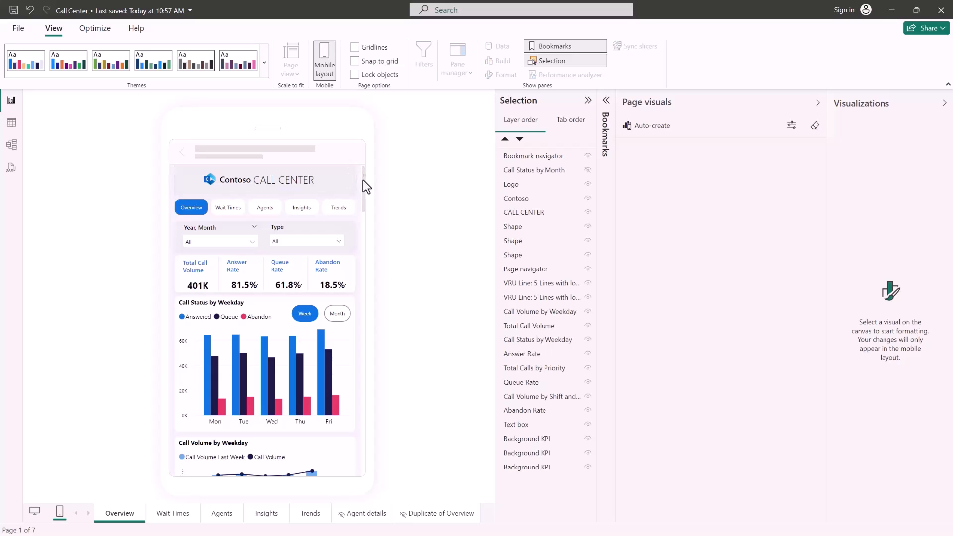
{"action": "scroll", "scroll_direction": "down", "scroll_amount": 3}
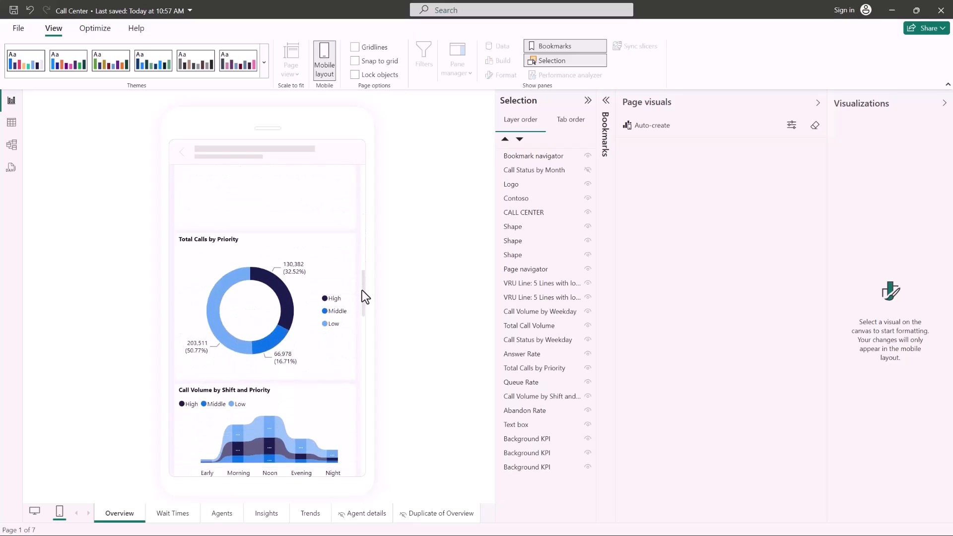
{"action": "scroll", "scroll_direction": "down", "scroll_amount": 3}
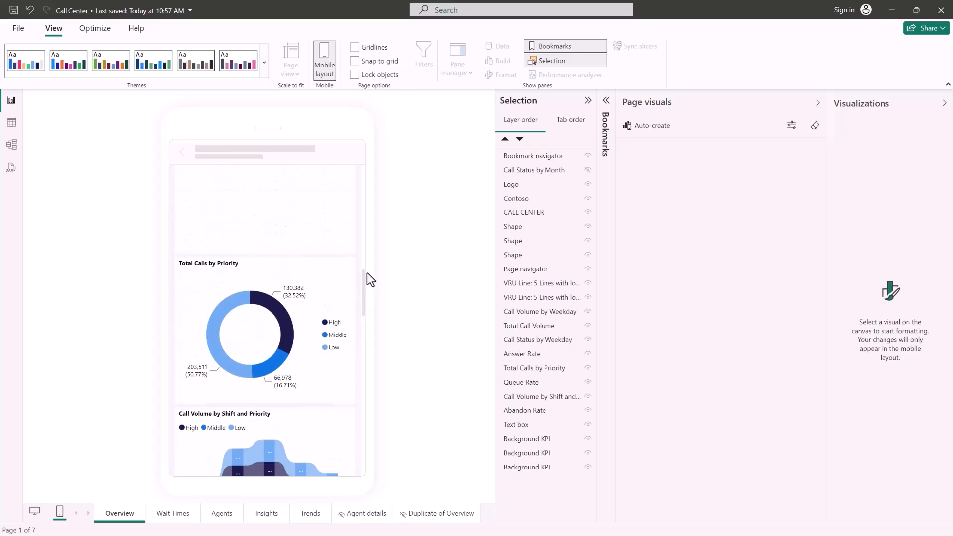
{"action": "scroll", "scroll_direction": "down", "scroll_amount": 3}
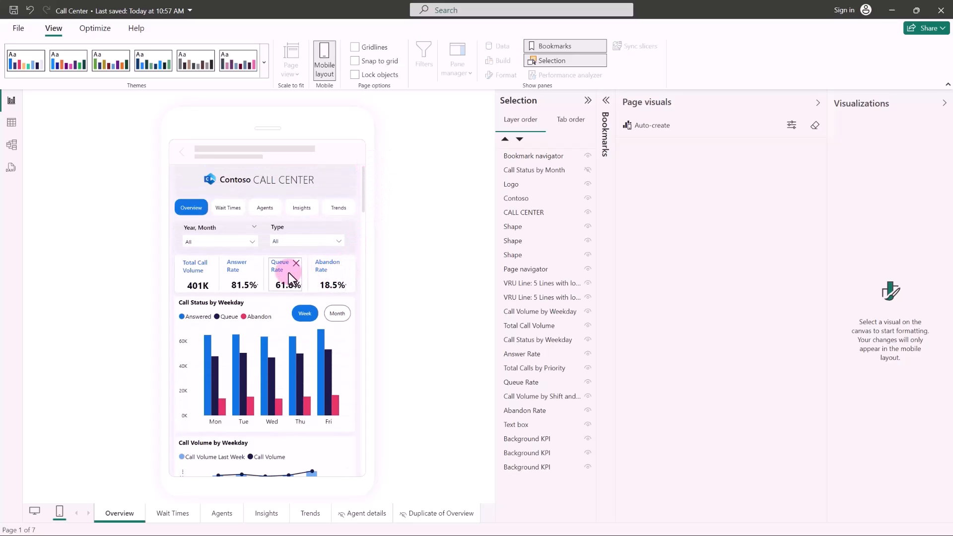
{"action": "left_click", "coordinate": [336, 312]}
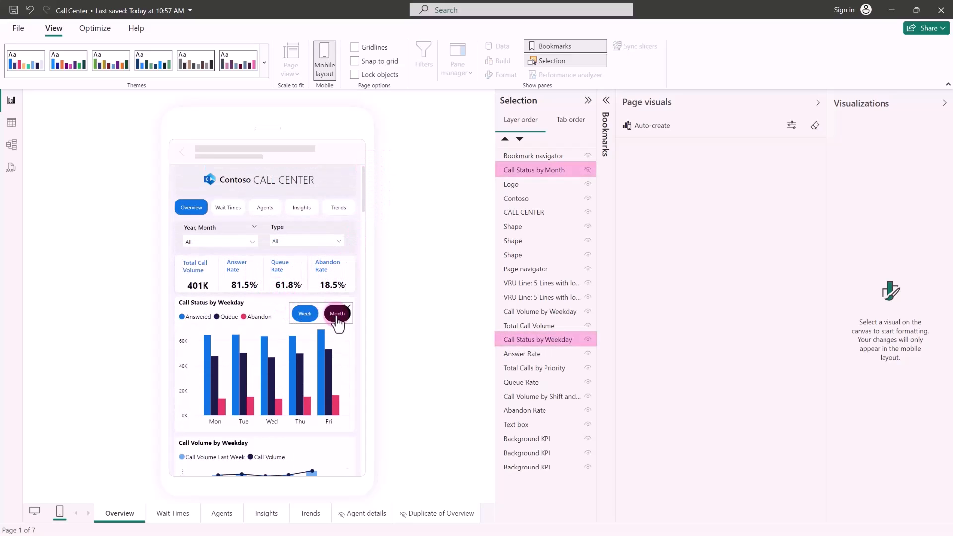
{"action": "left_click", "coordinate": [336, 313]}
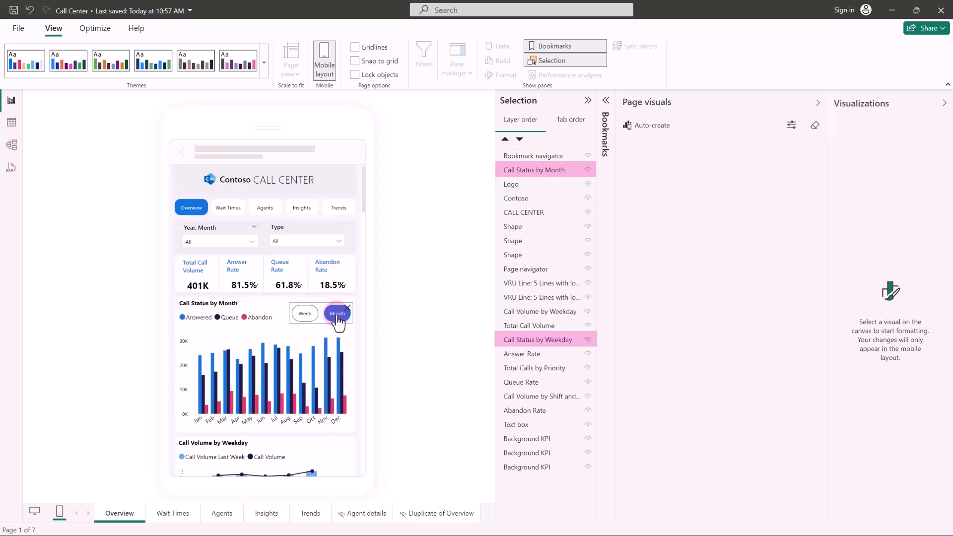
{"action": "left_click", "coordinate": [304, 312]}
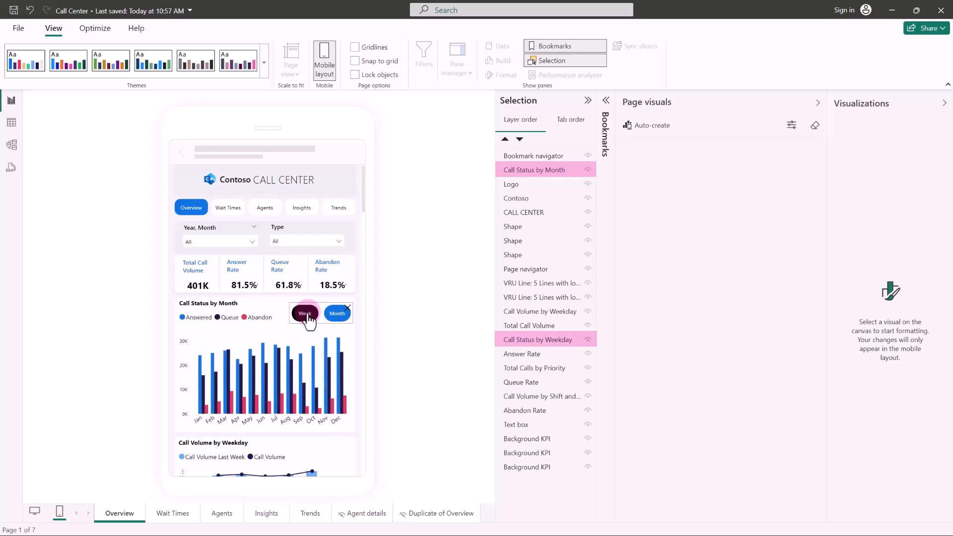
{"action": "left_click", "coordinate": [305, 312]}
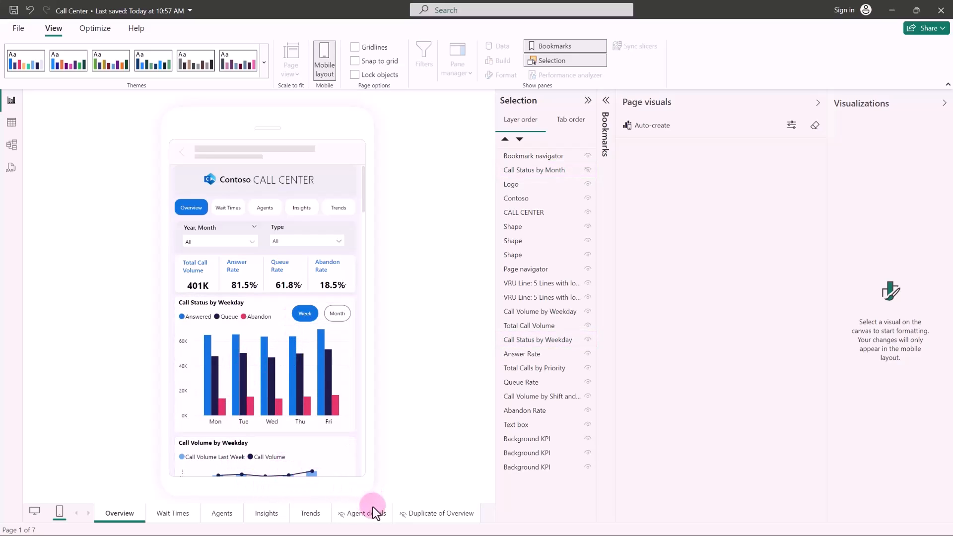
Auto-create a mobile layout for Duplicate of Overview, replacing the existing one.
{"action": "left_click", "coordinate": [442, 513]}
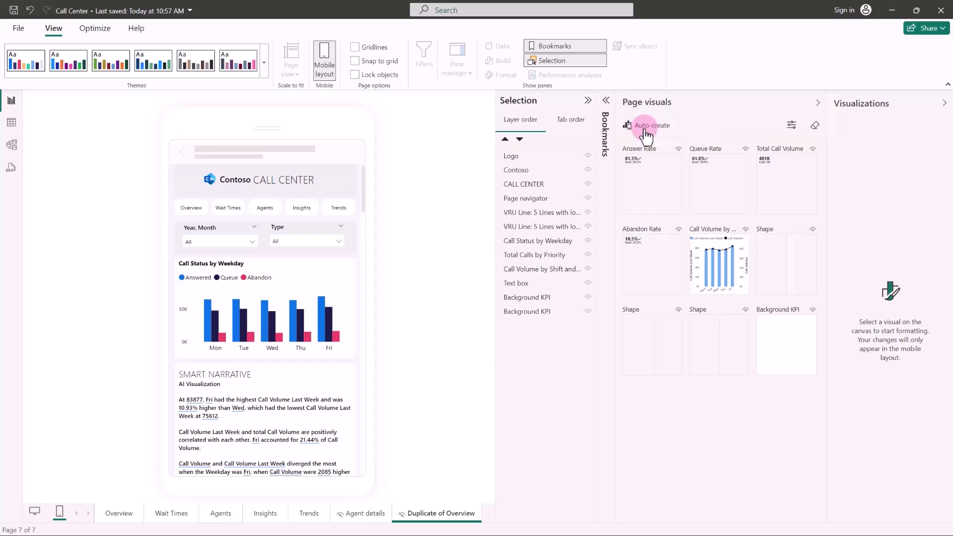
{"action": "left_click", "coordinate": [649, 125]}
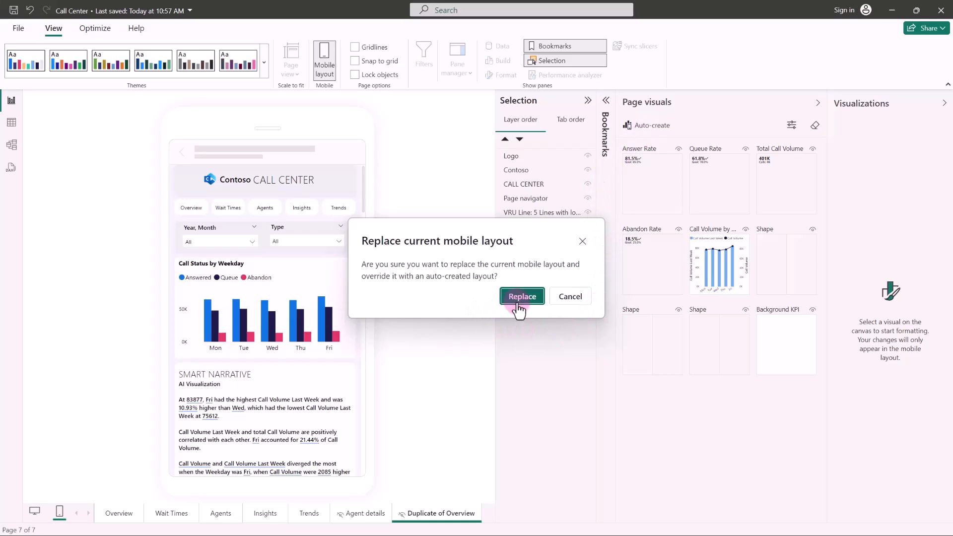
{"action": "left_click", "coordinate": [521, 296]}
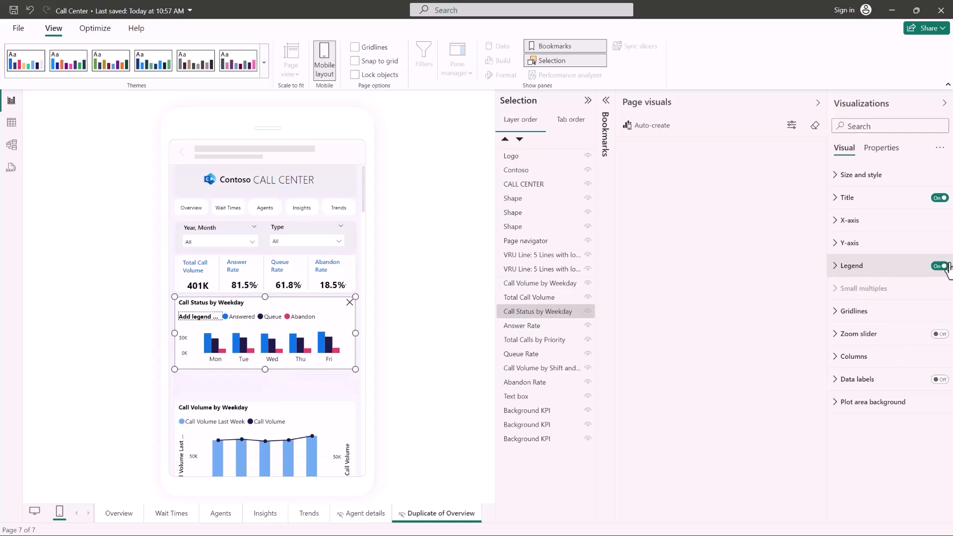
Turn off the legend on the Call Status by Weekday chart in the mobile layout.
{"action": "left_click", "coordinate": [939, 266]}
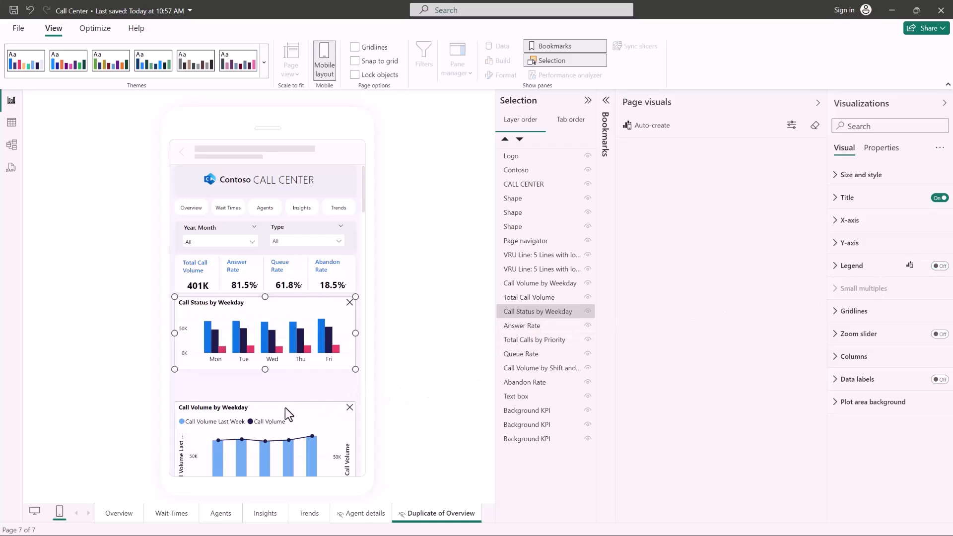
{"action": "left_click", "coordinate": [540, 283]}
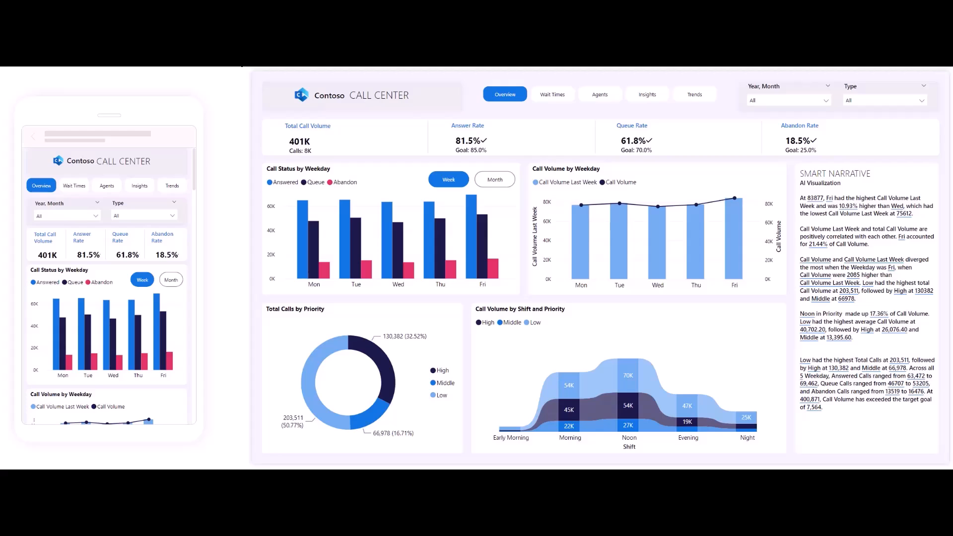
Switch to the DAX query view with the sample Association query.
{"action": "left_click", "coordinate": [12, 113]}
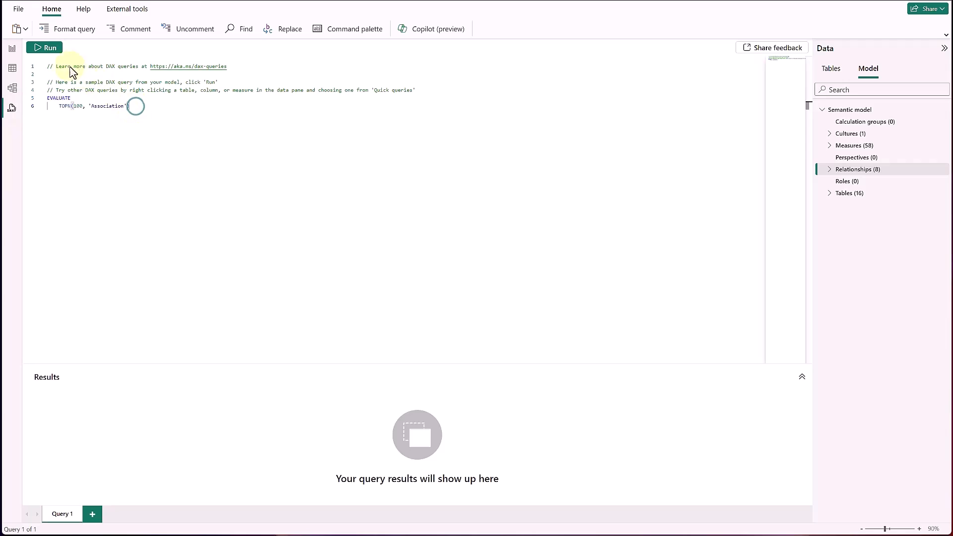
Run the sample query, then ask Copilot 'Write a DAX query to list products by units sold'.
{"action": "left_click", "coordinate": [49, 47]}
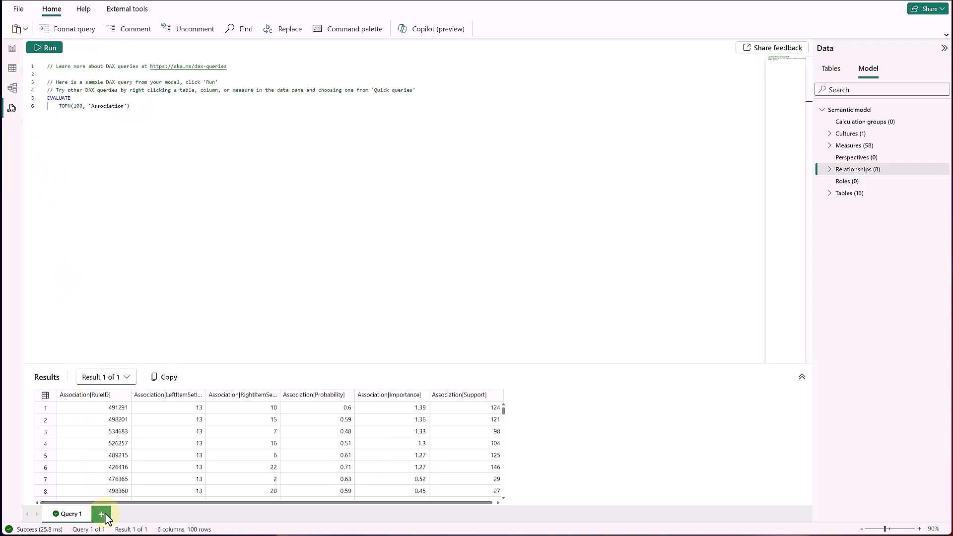
{"action": "left_click", "coordinate": [100, 513]}
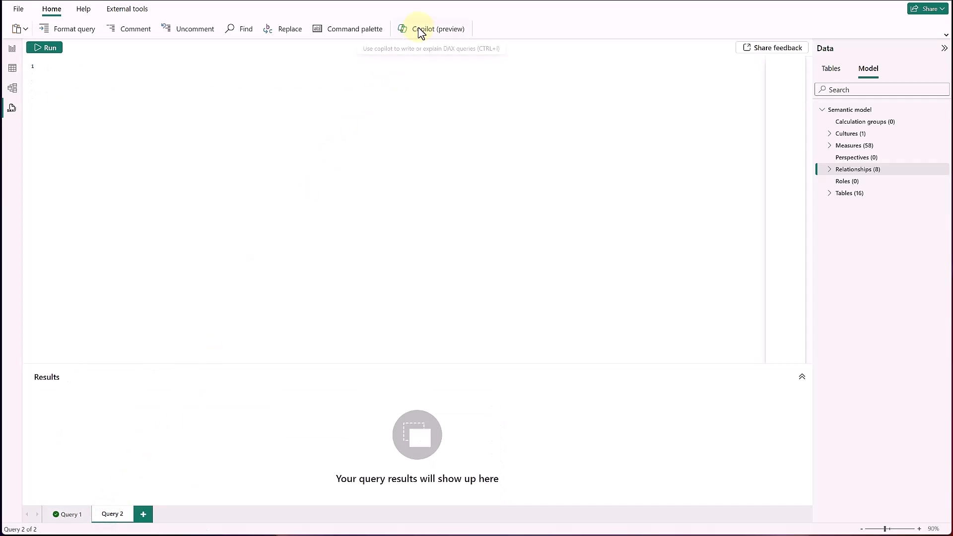
{"action": "left_click", "coordinate": [434, 29]}
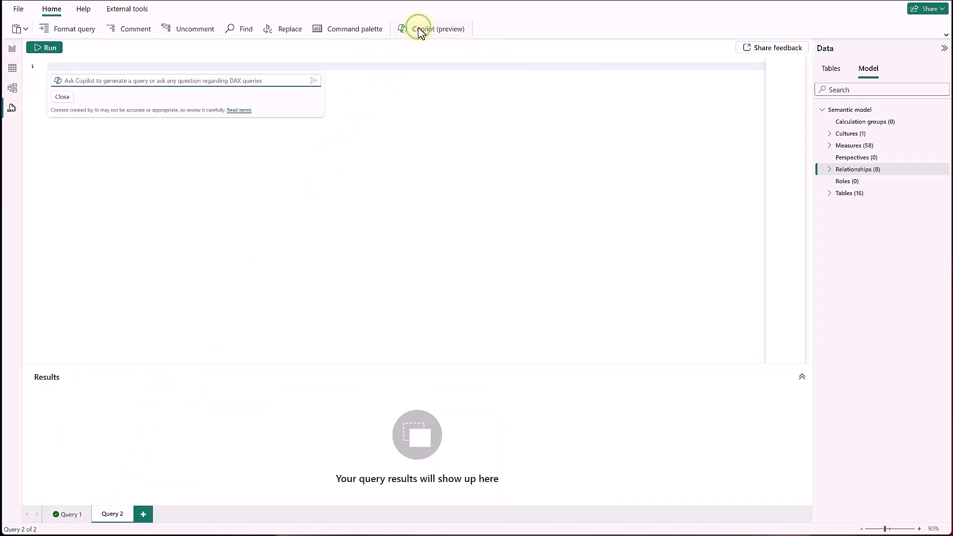
{"action": "type", "text": "Write a DAX query to list products by units sold"}
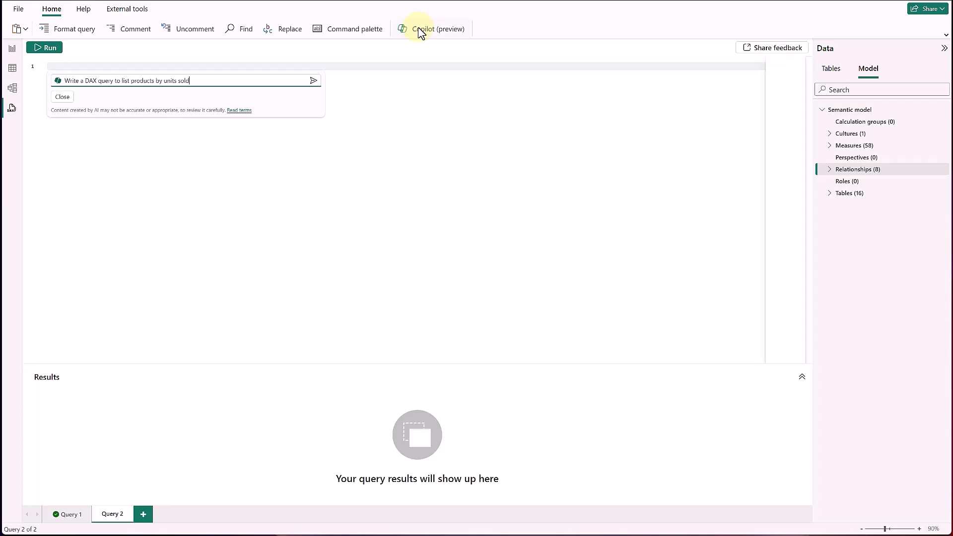
{"action": "left_click", "coordinate": [312, 80]}
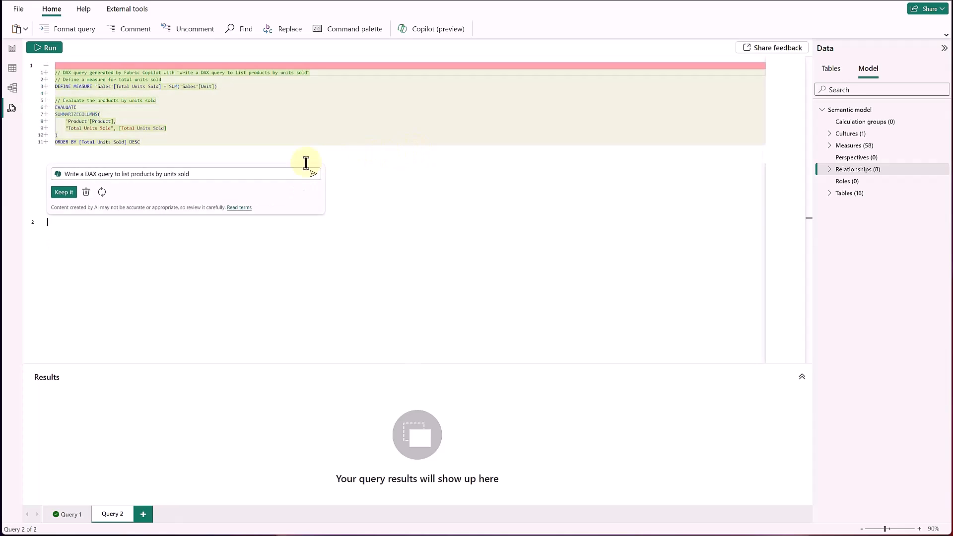
Keep and run the Copilot-generated query, then start a new blank query.
{"action": "left_click", "coordinate": [64, 192]}
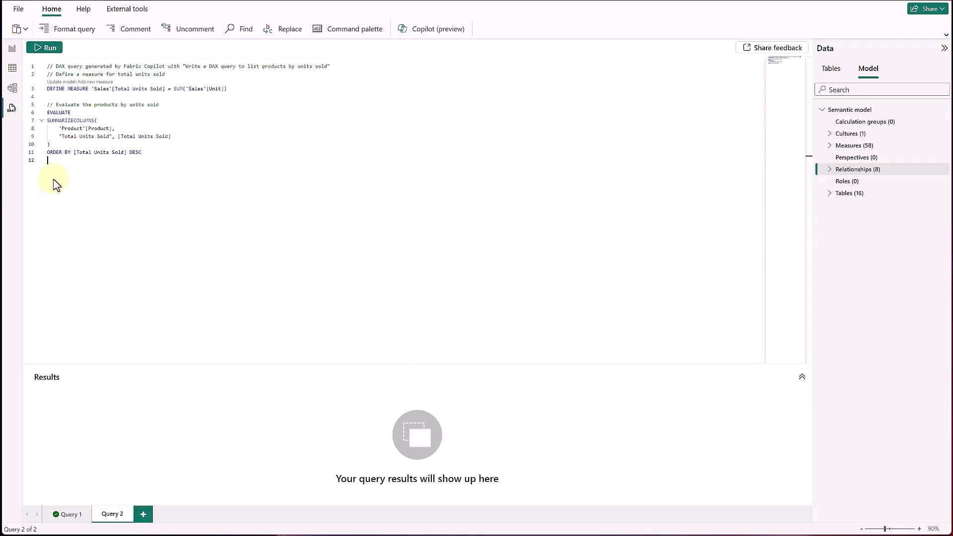
{"action": "left_click", "coordinate": [45, 48]}
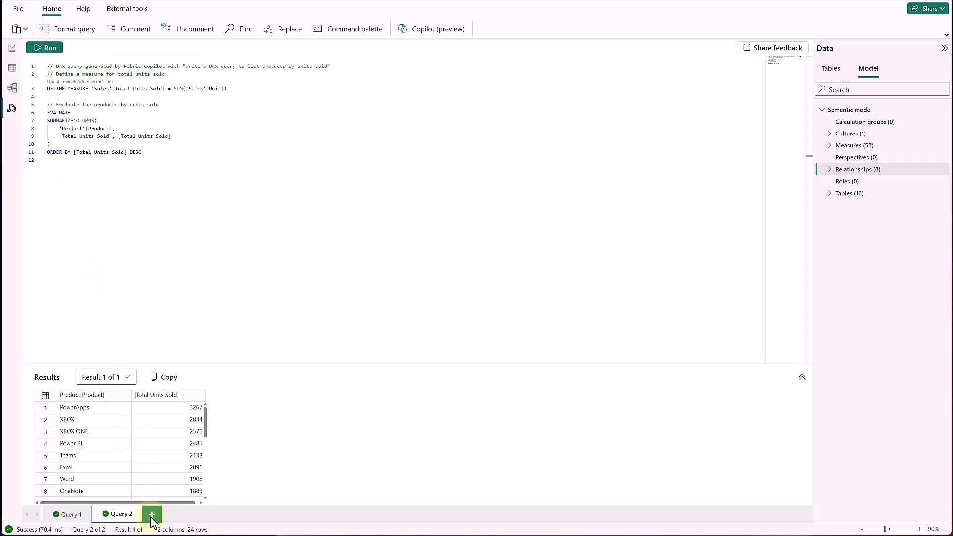
{"action": "left_click", "coordinate": [153, 513]}
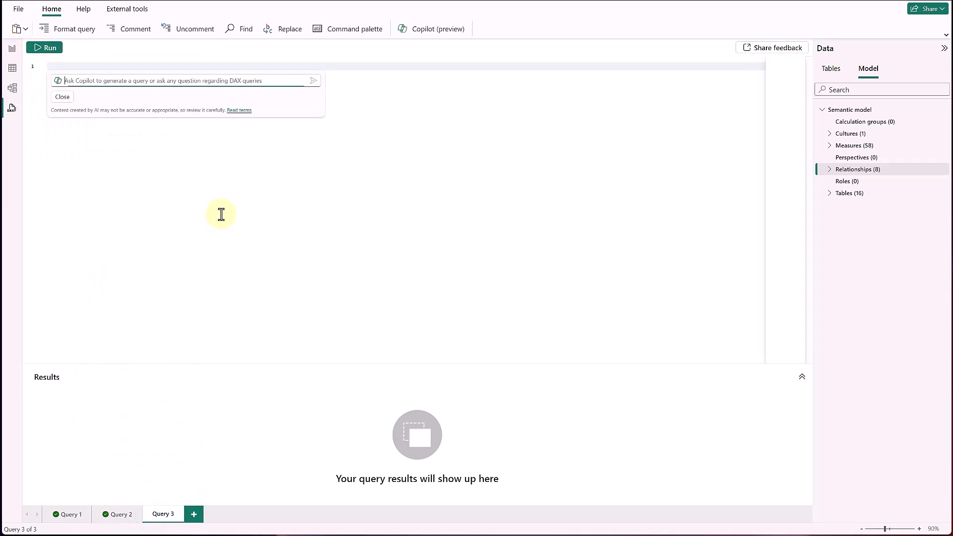
{"action": "mouse_move", "coordinate": [217, 169]}
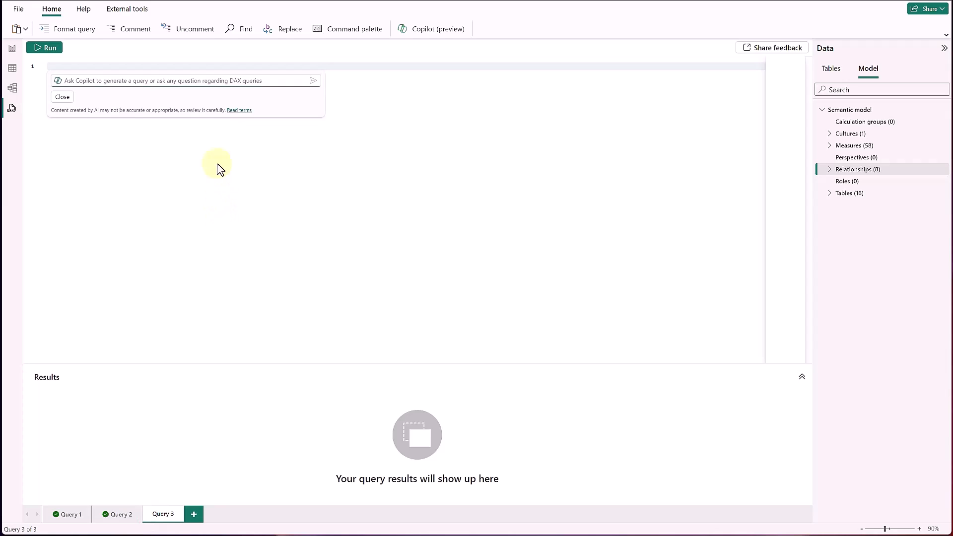
Ask Copilot 'What is the difference between SUM and SUMX' and expand its full answer.
{"action": "type", "text": "What is the difference between SUM and SUMX"}
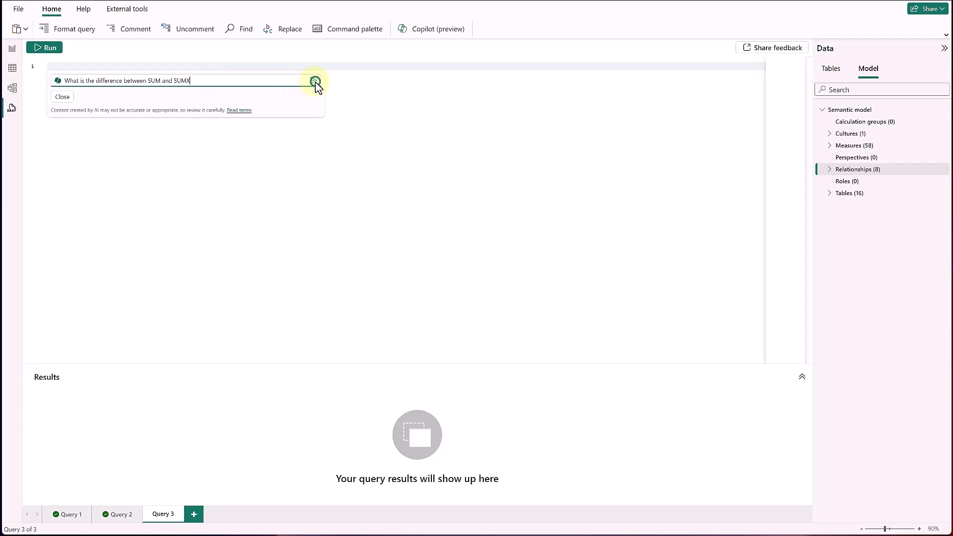
{"action": "left_click", "coordinate": [314, 80]}
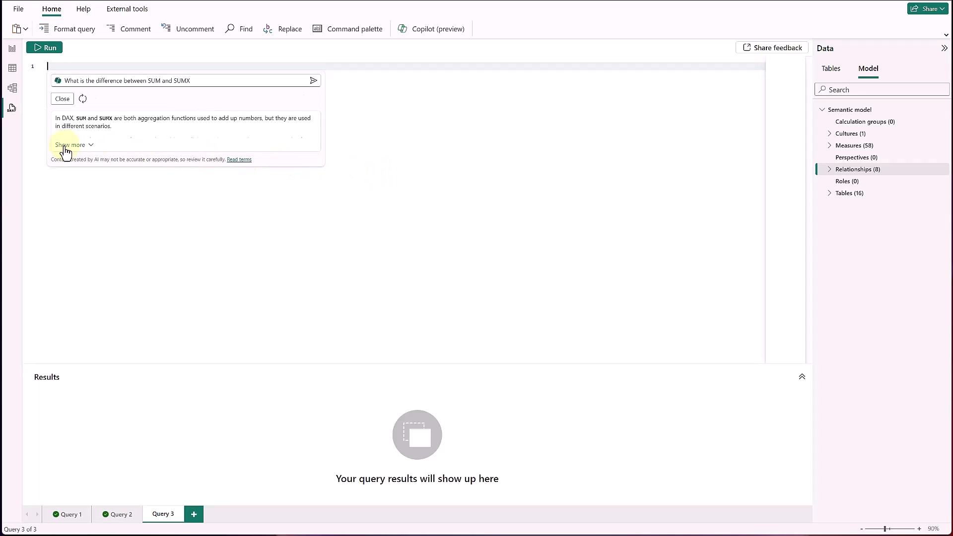
{"action": "left_click", "coordinate": [69, 145]}
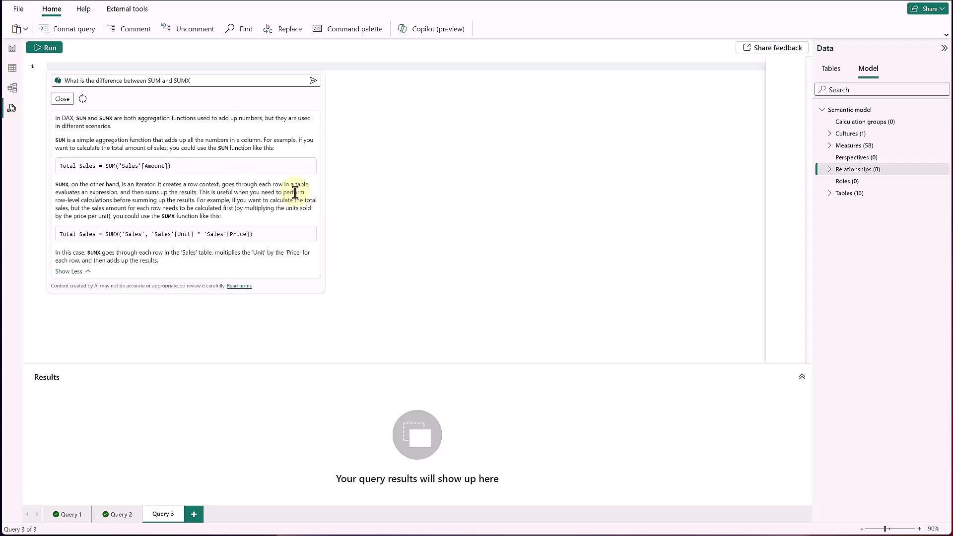
{"action": "mouse_move", "coordinate": [407, 190]}
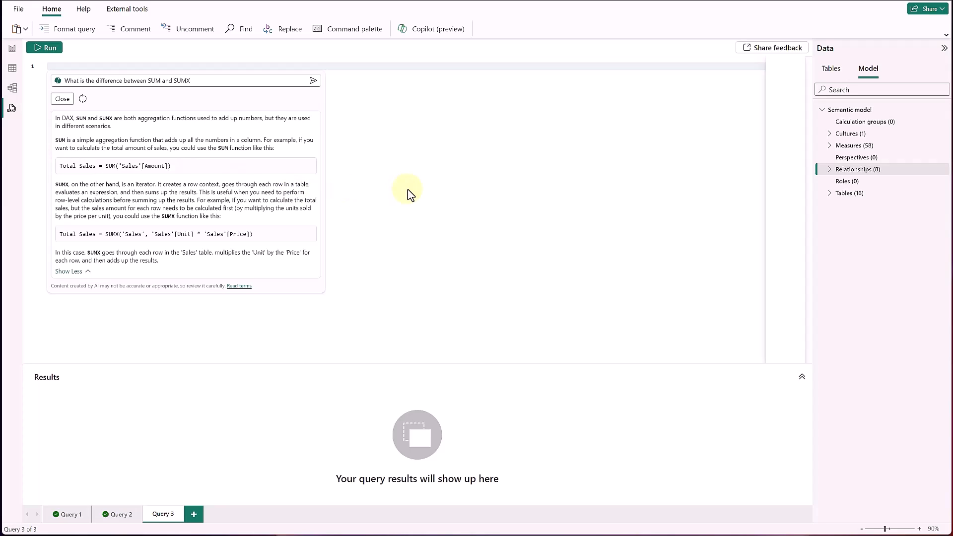
{"action": "mouse_move", "coordinate": [770, 52]}
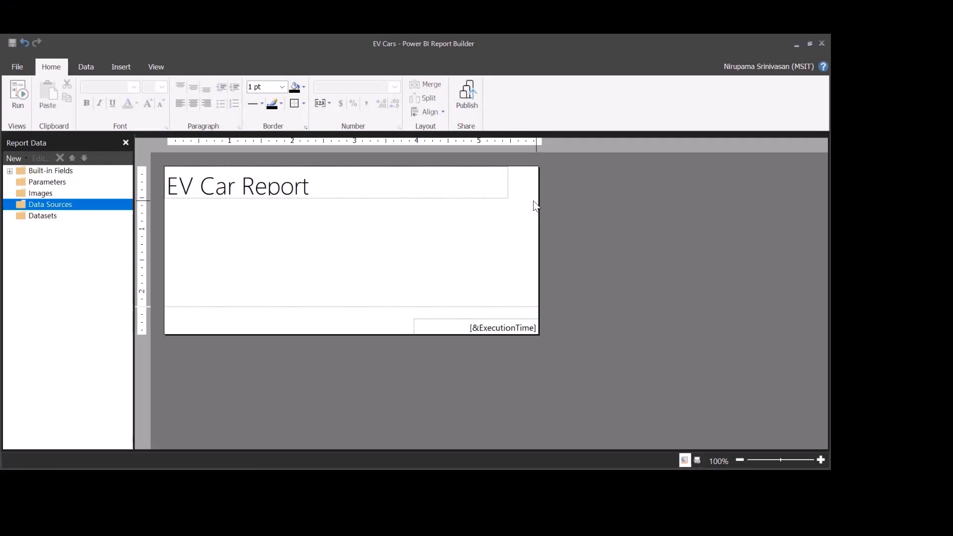
{"action": "mouse_move", "coordinate": [446, 203]}
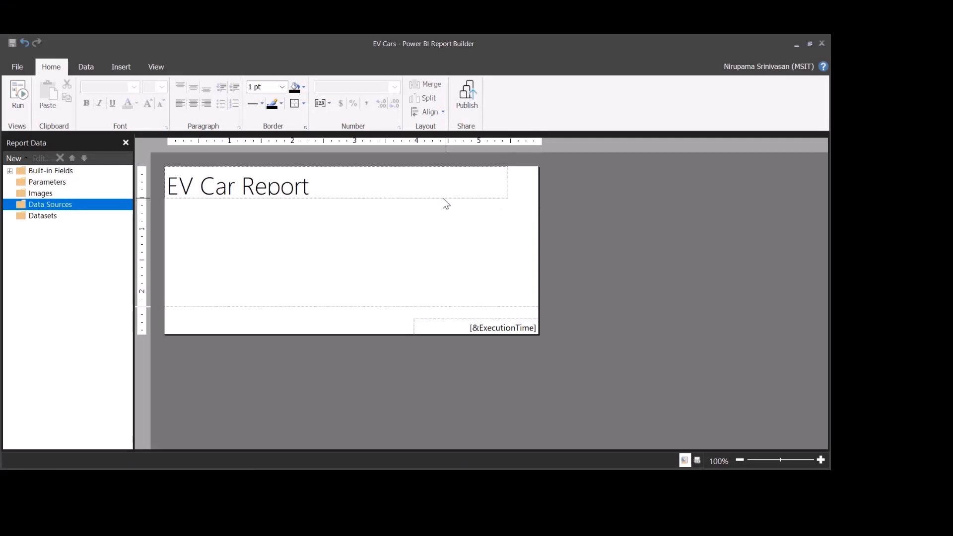
{"action": "mouse_move", "coordinate": [436, 202]}
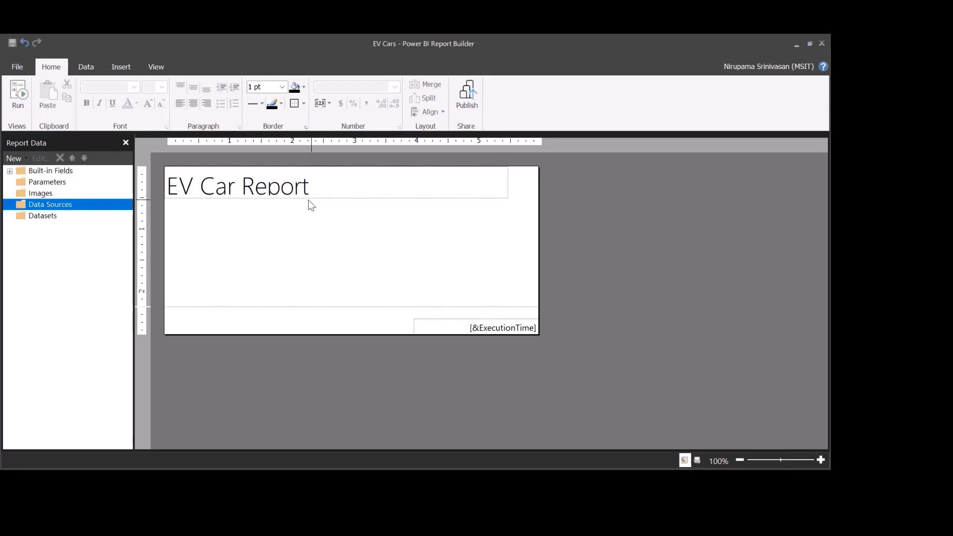
{"action": "mouse_move", "coordinate": [187, 202]}
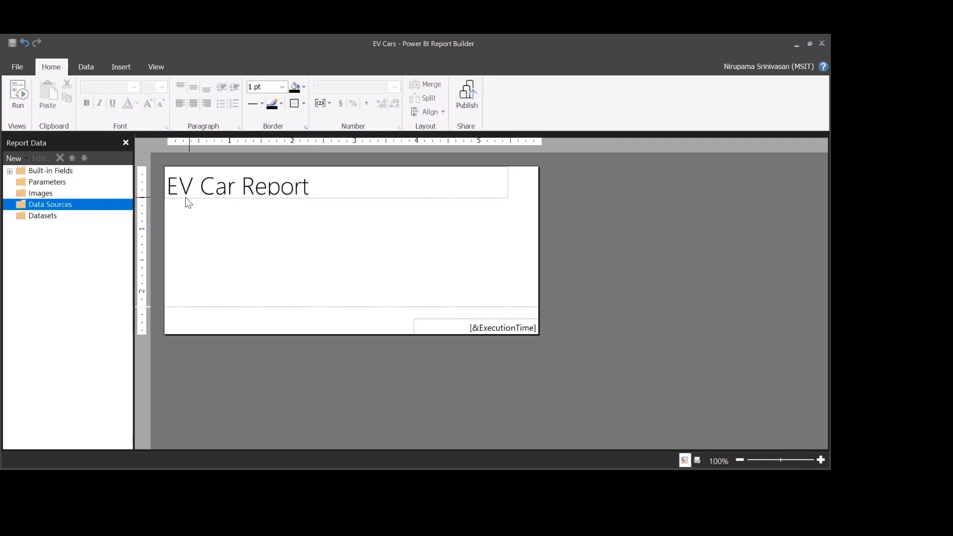
Show the Data ribbon's options for adding data sources to the report.
{"action": "left_click", "coordinate": [85, 67]}
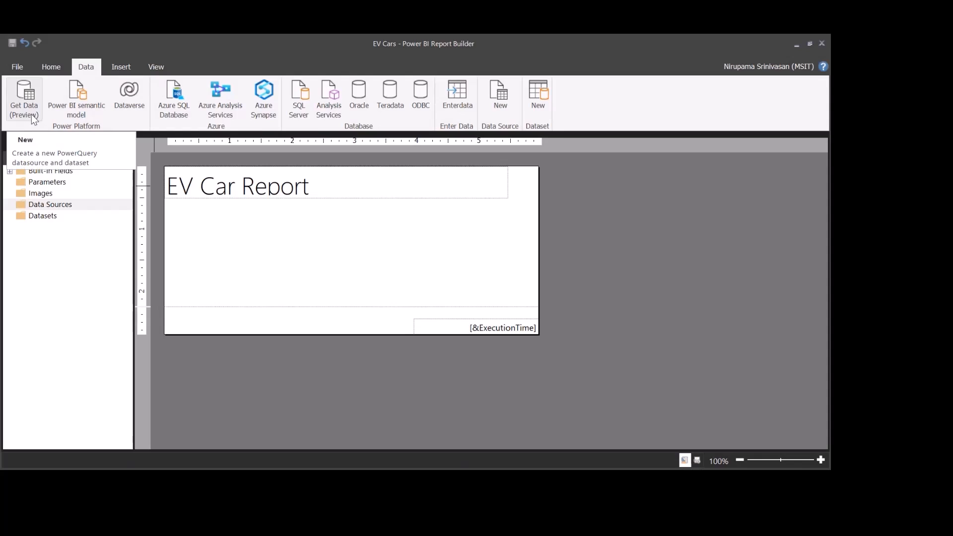
{"action": "mouse_move", "coordinate": [36, 120]}
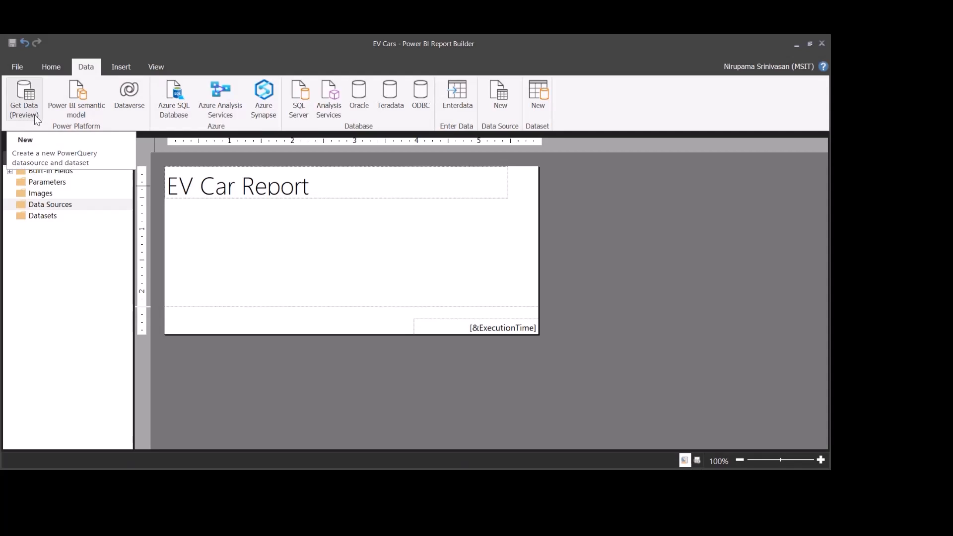
{"action": "mouse_move", "coordinate": [36, 117]}
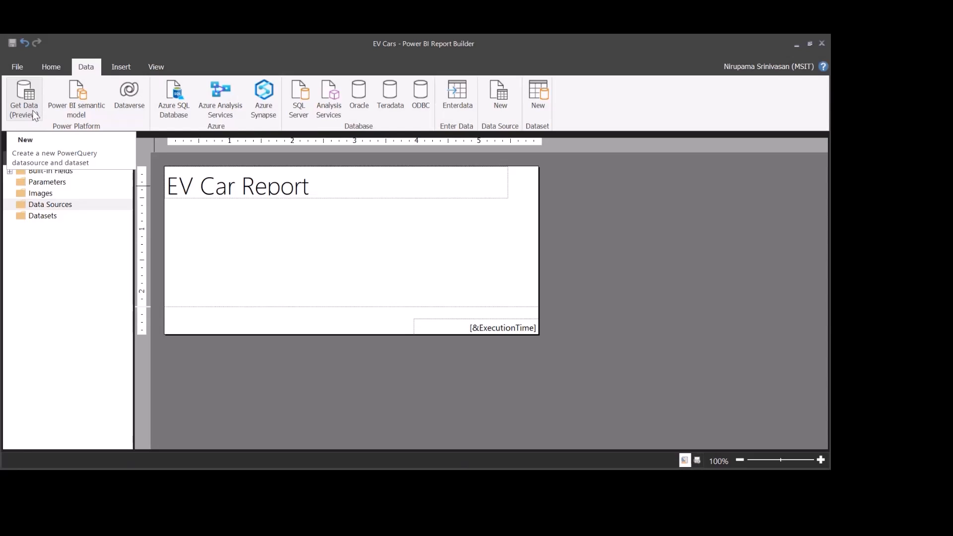
Start Get Data, search 'snowf' and choose the Snowflake database connector.
{"action": "left_click", "coordinate": [23, 97]}
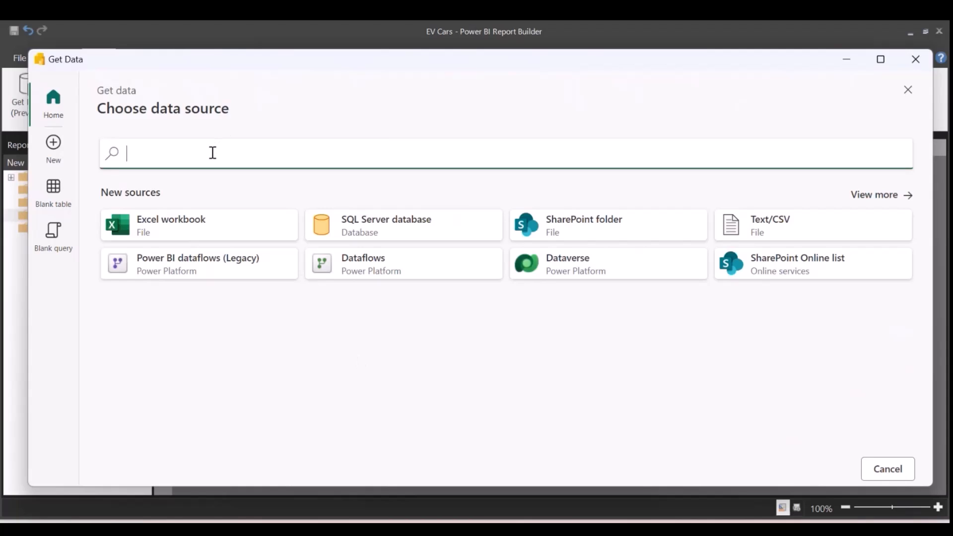
{"action": "type", "text": "snowfl"}
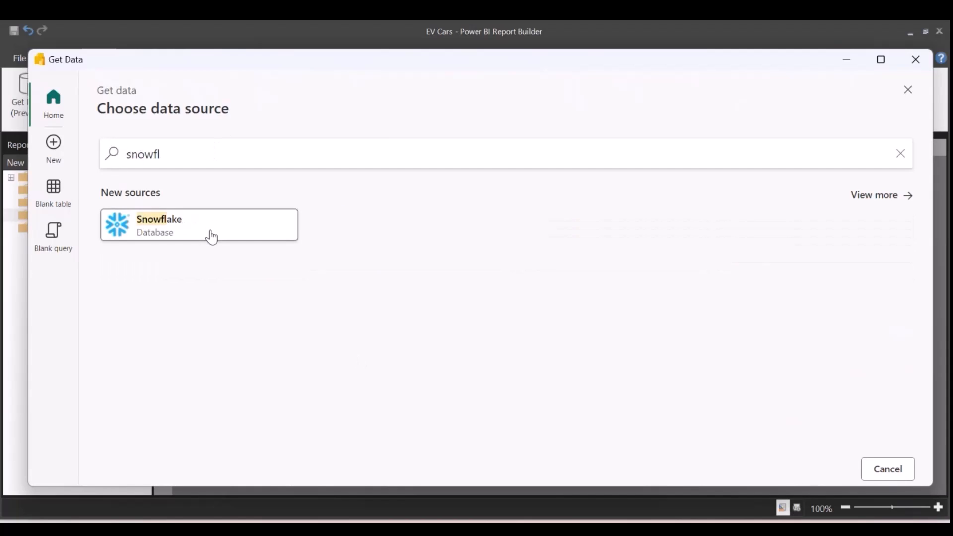
{"action": "left_click", "coordinate": [199, 225]}
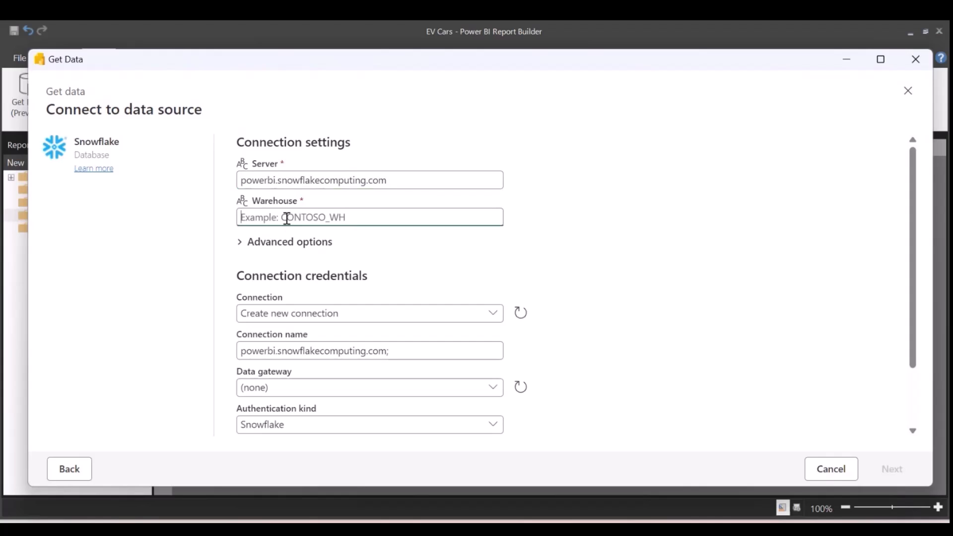
Set the warehouse to DEMO_WH, keep the existing connection and proceed to the database list.
{"action": "type", "text": "DEMO_"}
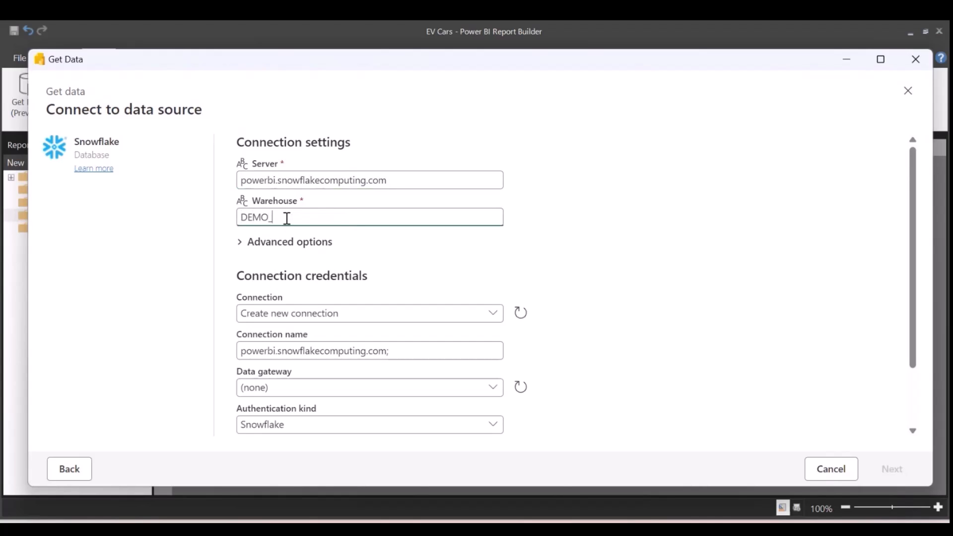
{"action": "type", "text": "WH"}
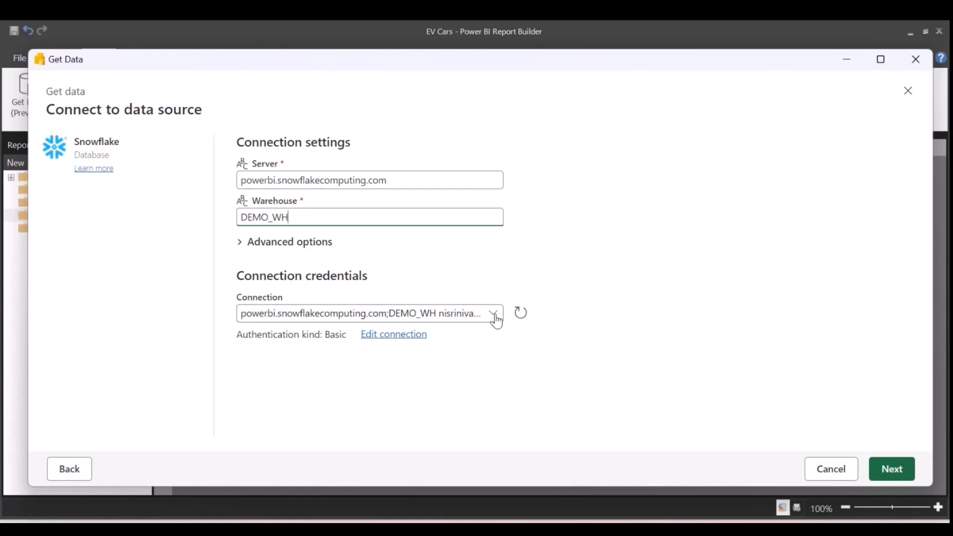
{"action": "left_click", "coordinate": [493, 312]}
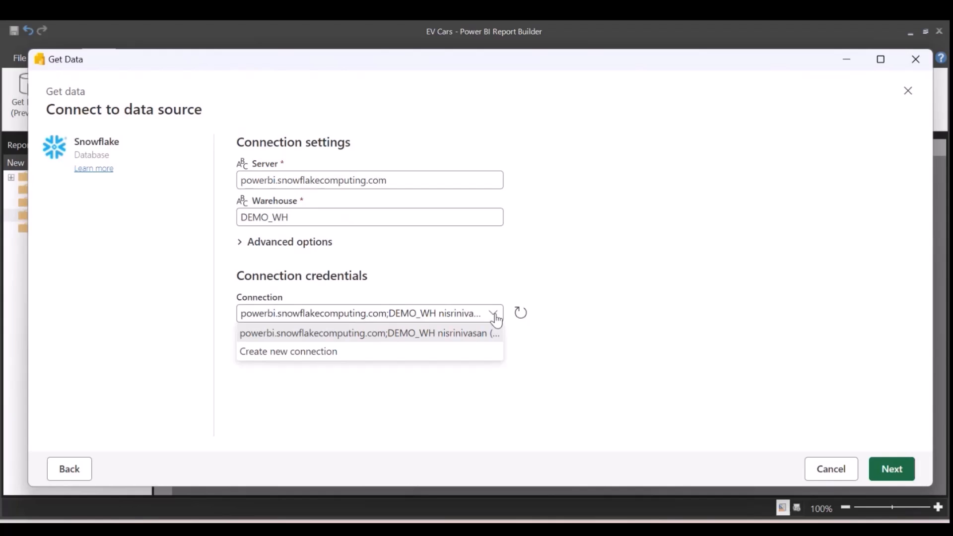
{"action": "left_click", "coordinate": [369, 332]}
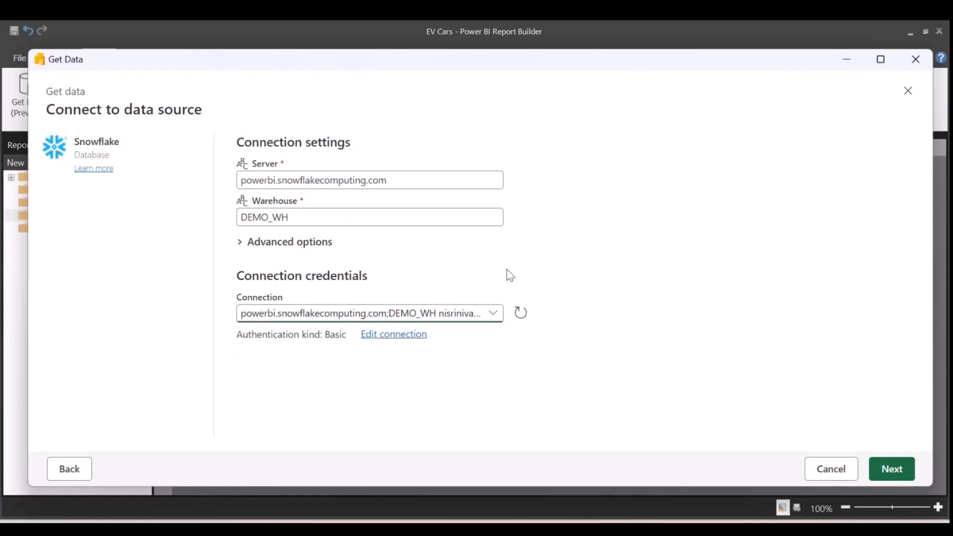
{"action": "mouse_move", "coordinate": [916, 437]}
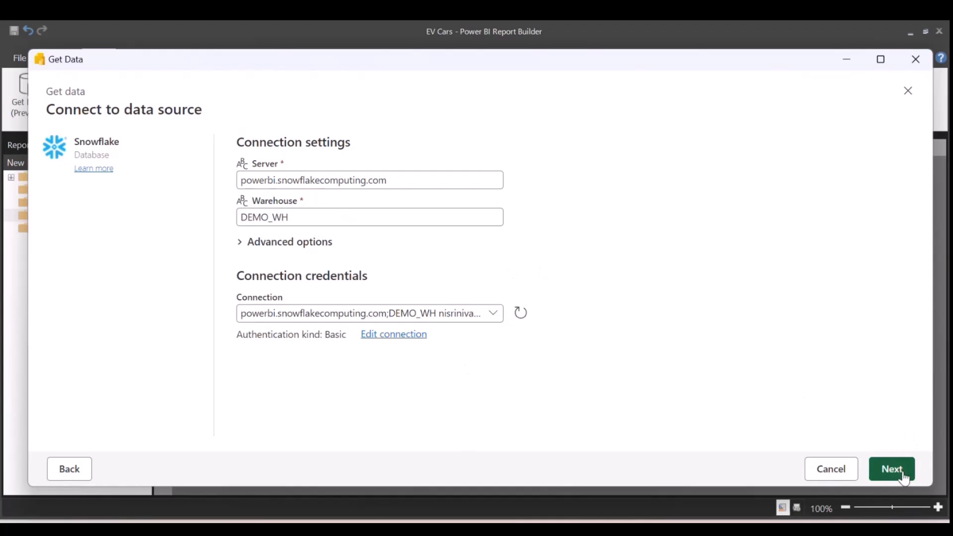
{"action": "left_click", "coordinate": [891, 468]}
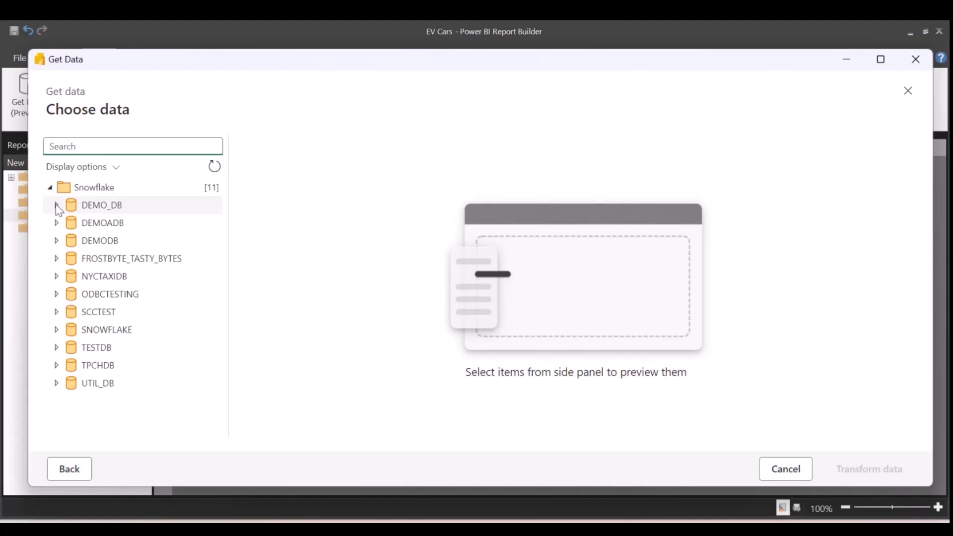
Select ELECTRIC_VEHICLE_POPULATION_DATA from DEMO_DB and send it to Transform data.
{"action": "left_click", "coordinate": [56, 204]}
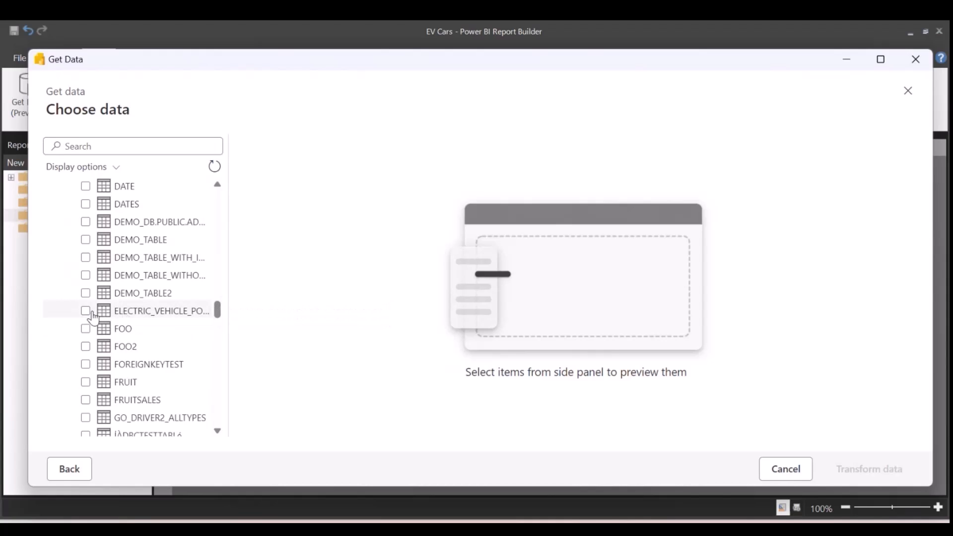
{"action": "left_click", "coordinate": [85, 311]}
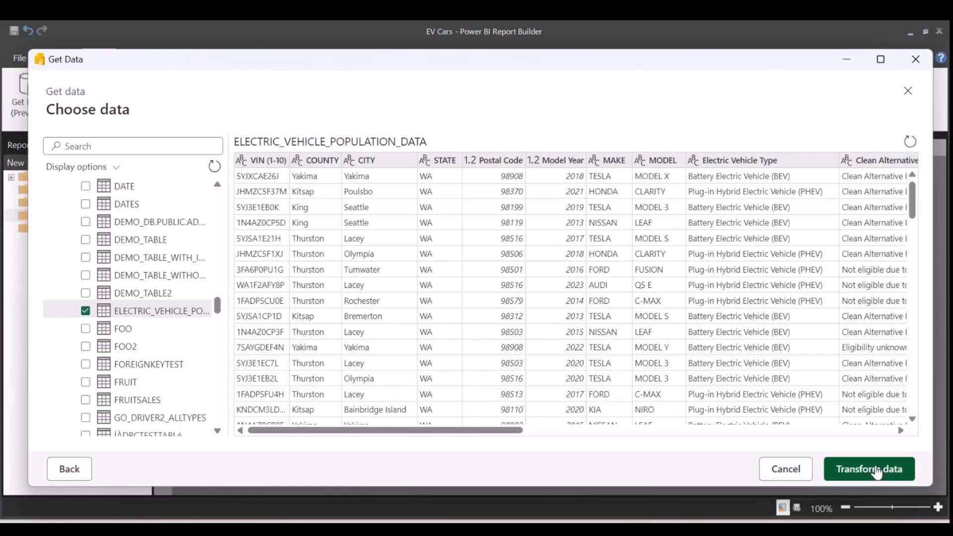
{"action": "left_click", "coordinate": [869, 468]}
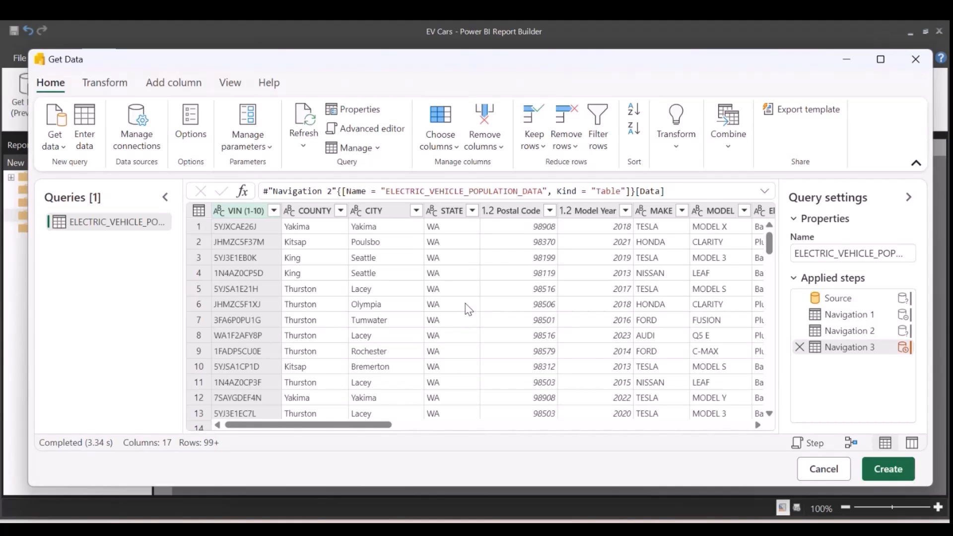
{"action": "mouse_move", "coordinate": [321, 251]}
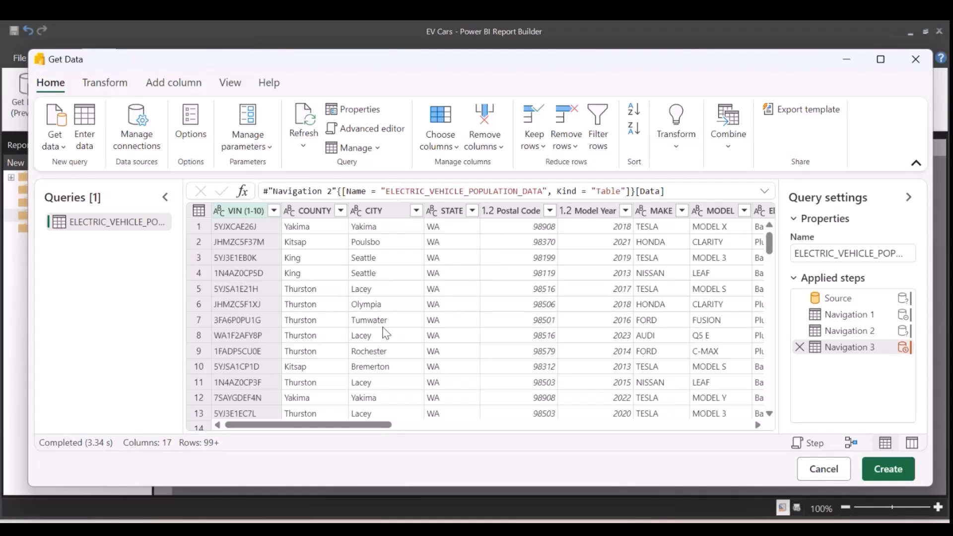
{"action": "mouse_move", "coordinate": [389, 326]}
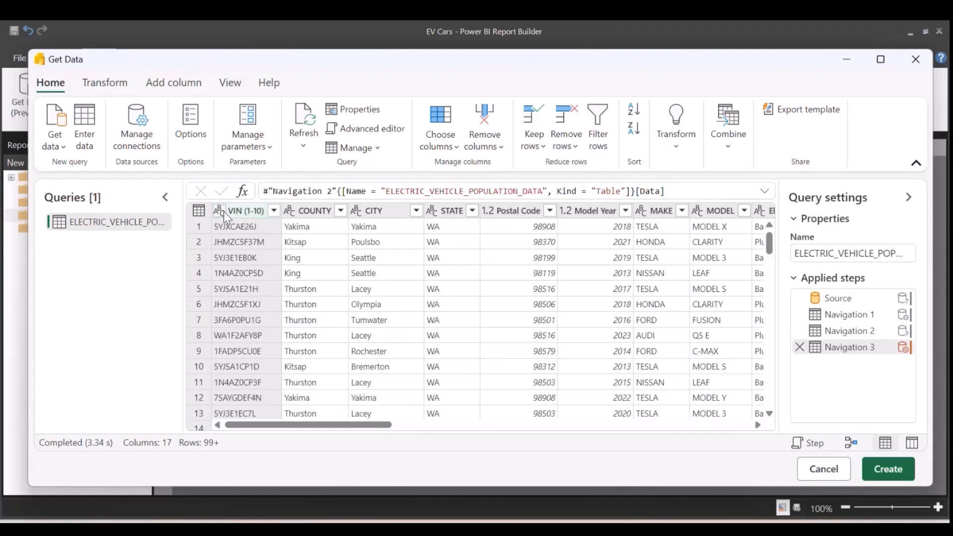
Remove the VIN (1-10) and COUNTY columns and create the dataset from the shaped query.
{"action": "left_click", "coordinate": [272, 211]}
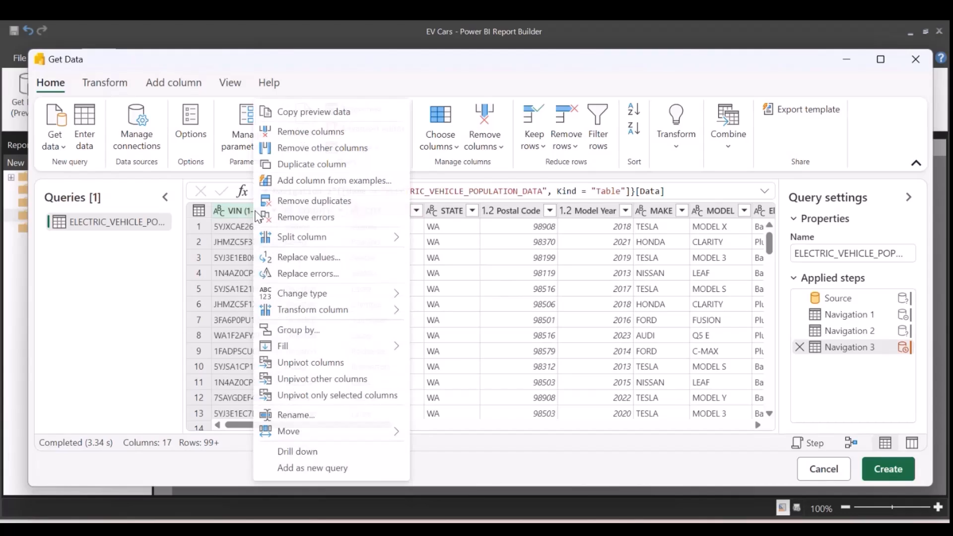
{"action": "mouse_move", "coordinate": [311, 164]}
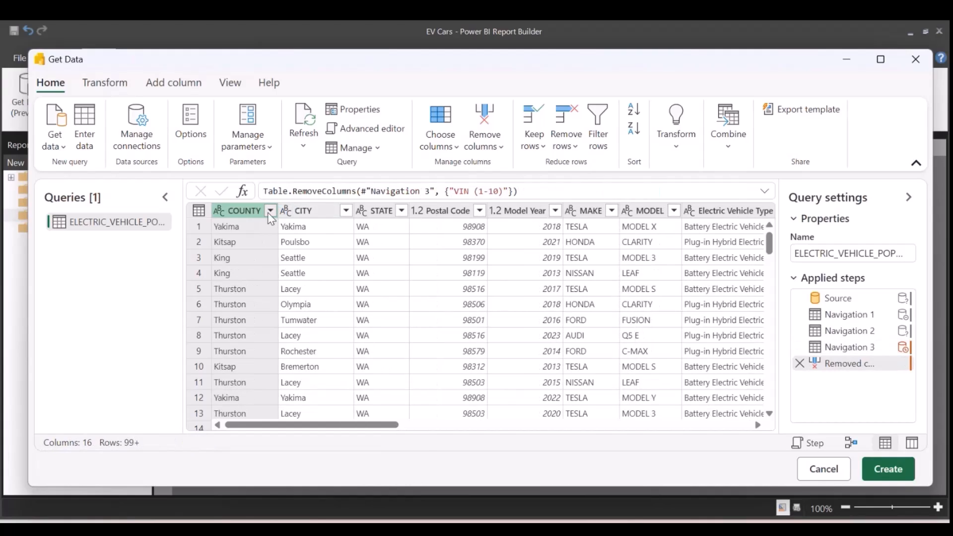
{"action": "left_click", "coordinate": [270, 210]}
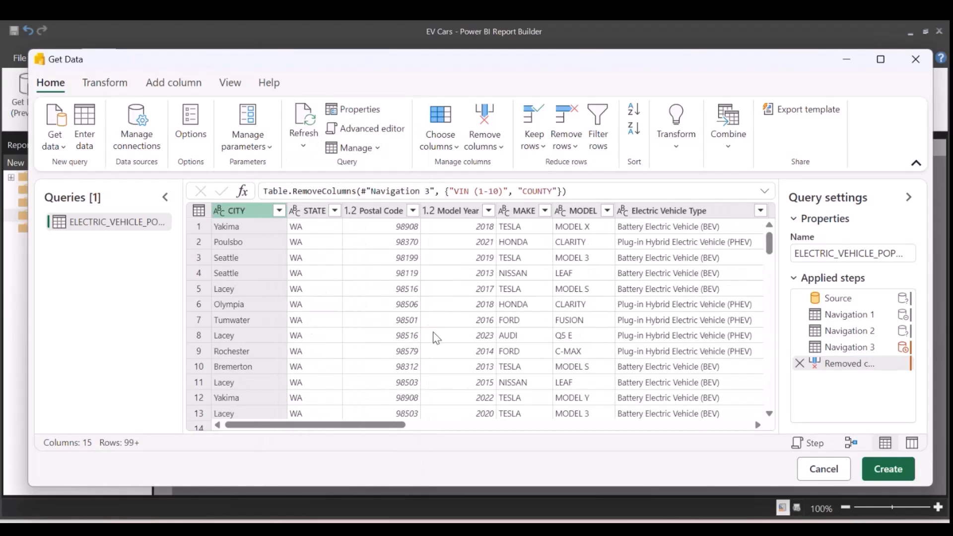
{"action": "left_click", "coordinate": [886, 468]}
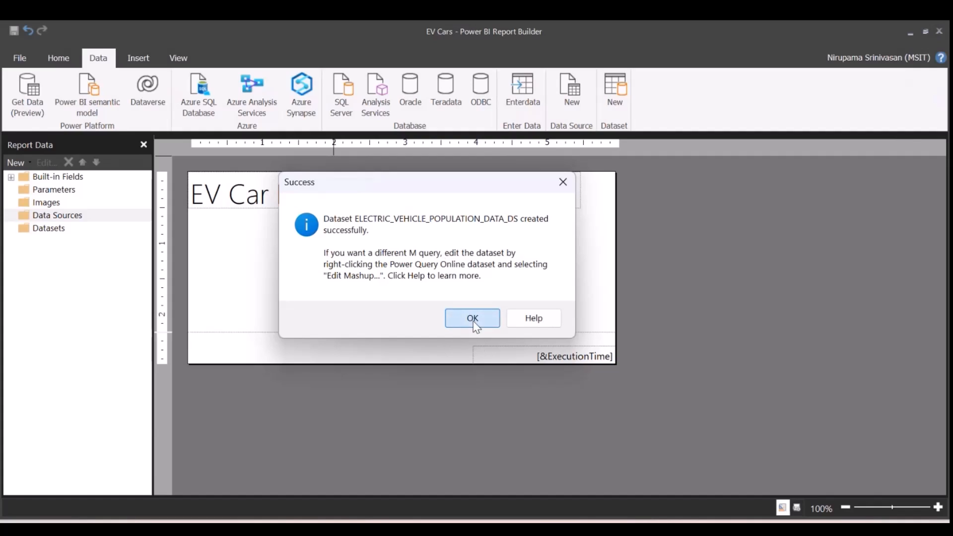
Acknowledge the Success dialog so the new dataset's fields show in Report Data.
{"action": "left_click", "coordinate": [472, 318]}
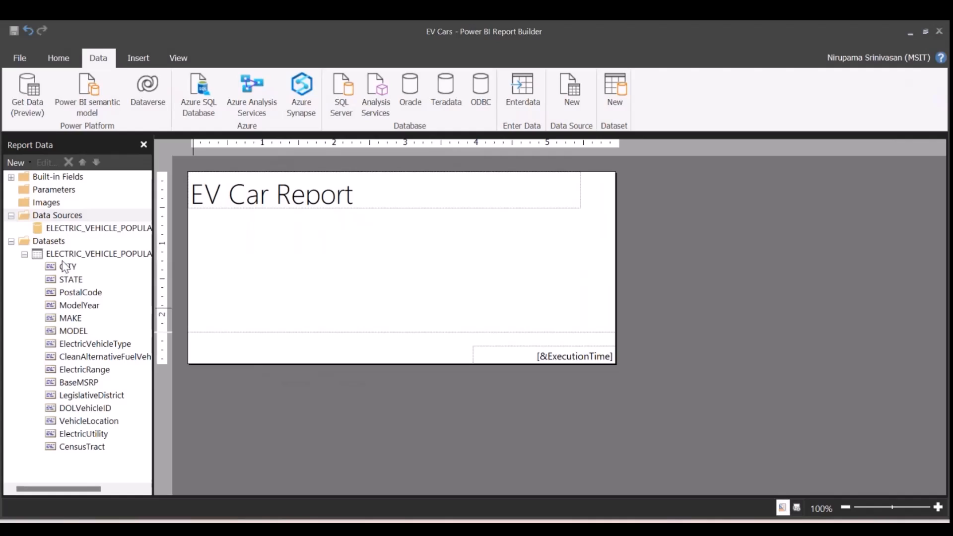
{"action": "mouse_move", "coordinate": [70, 320]}
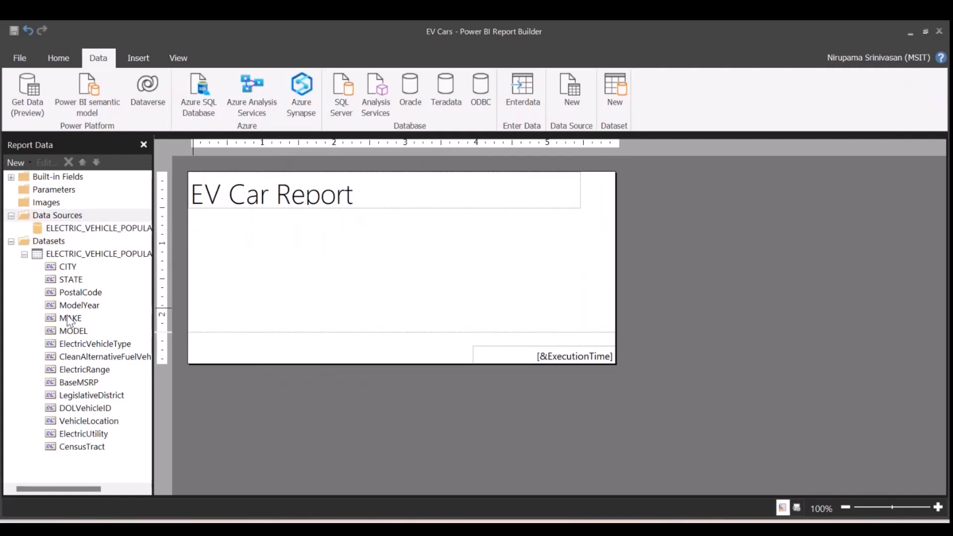
{"action": "mouse_move", "coordinate": [65, 315]}
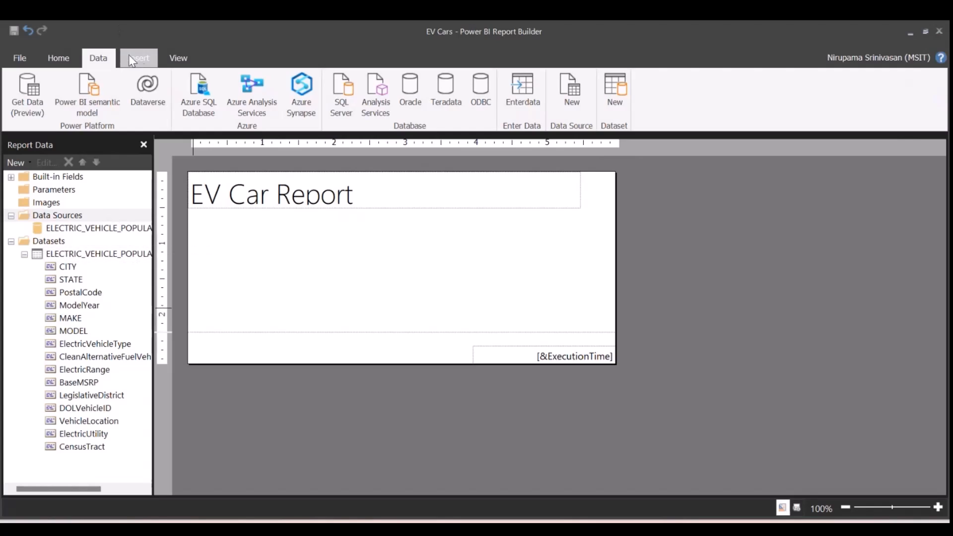
Insert a table below the title and fill its columns with MAKE, MODEL and ElectricVehicleType.
{"action": "left_click", "coordinate": [138, 58]}
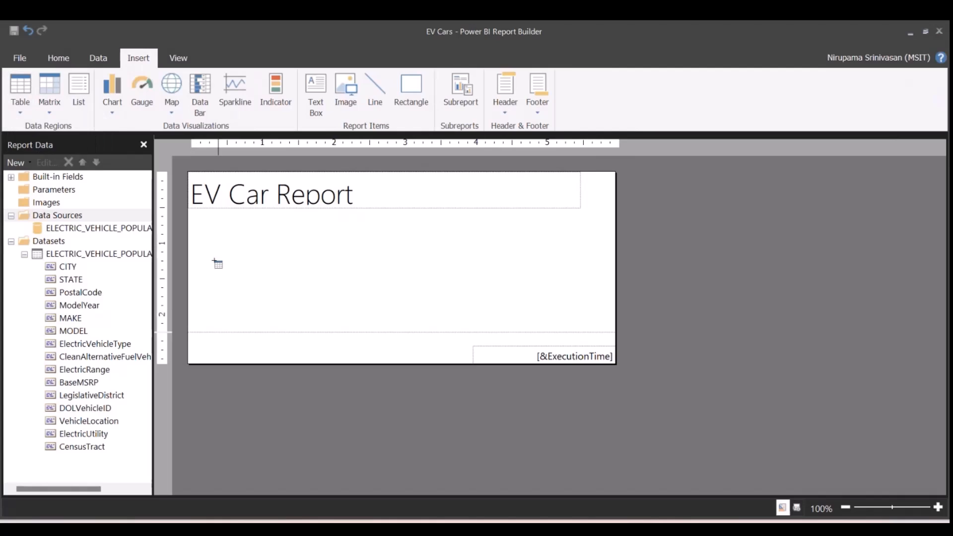
{"action": "left_click_drag", "start_coordinate": [218, 263], "coordinate": [533, 318]}
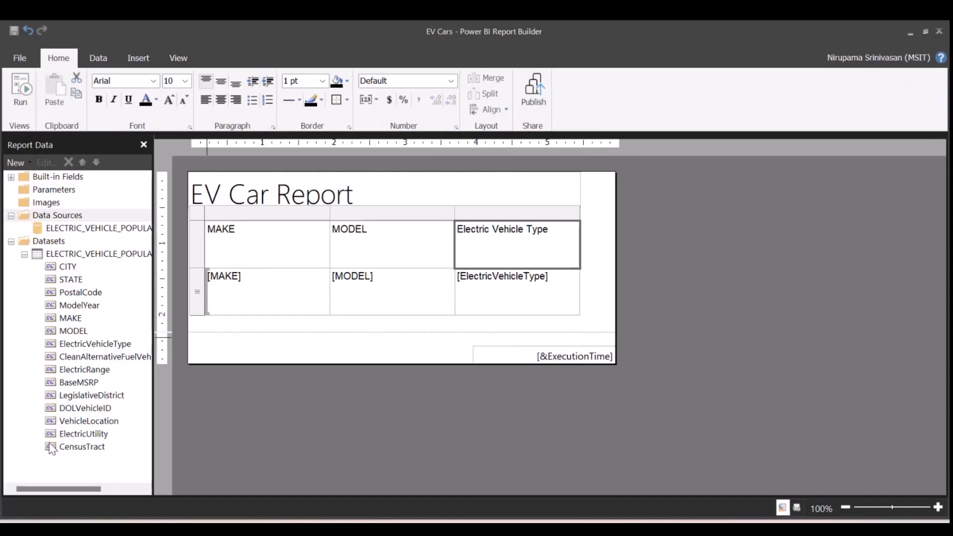
{"action": "mouse_move", "coordinate": [53, 450]}
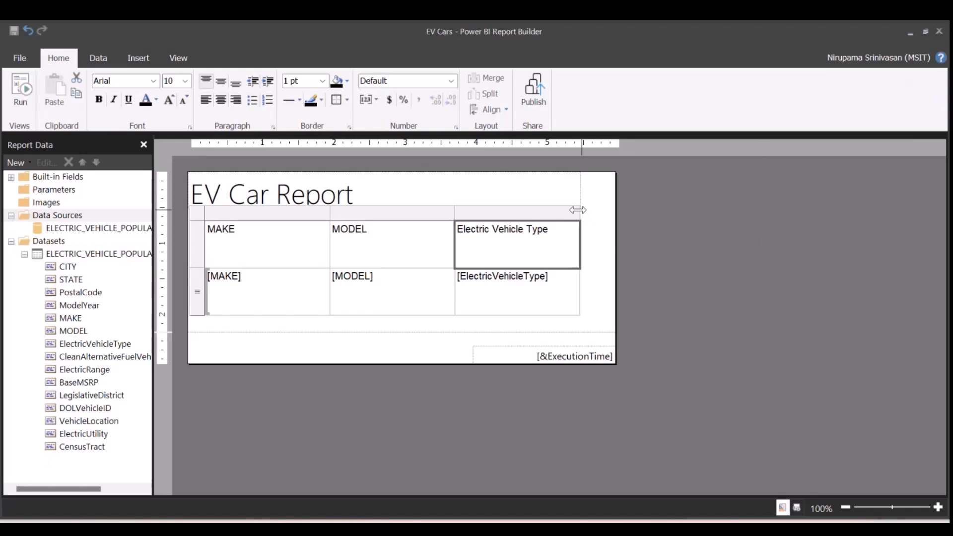
{"action": "mouse_move", "coordinate": [581, 207]}
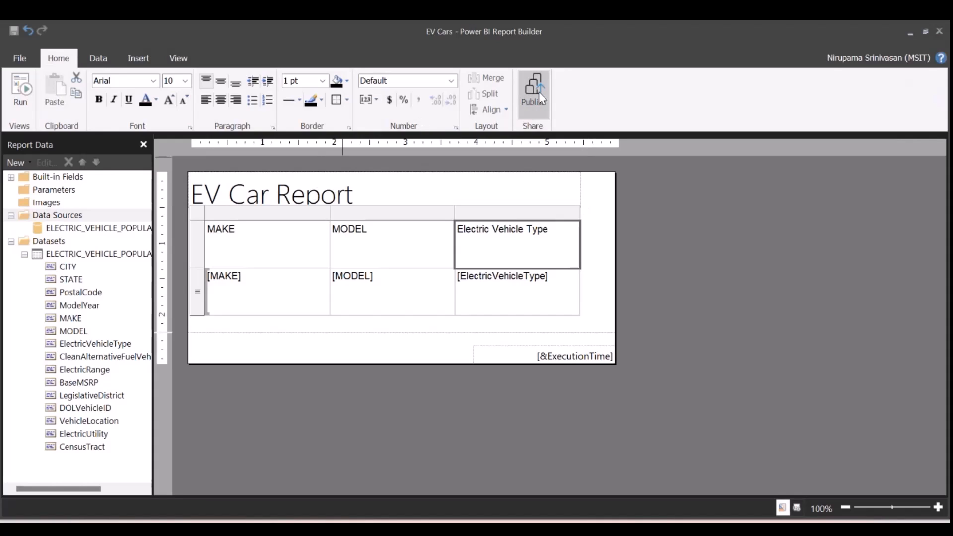
Publish the report as 'EV Cars' to the Paginated Reports Demo workspace.
{"action": "left_click", "coordinate": [533, 91]}
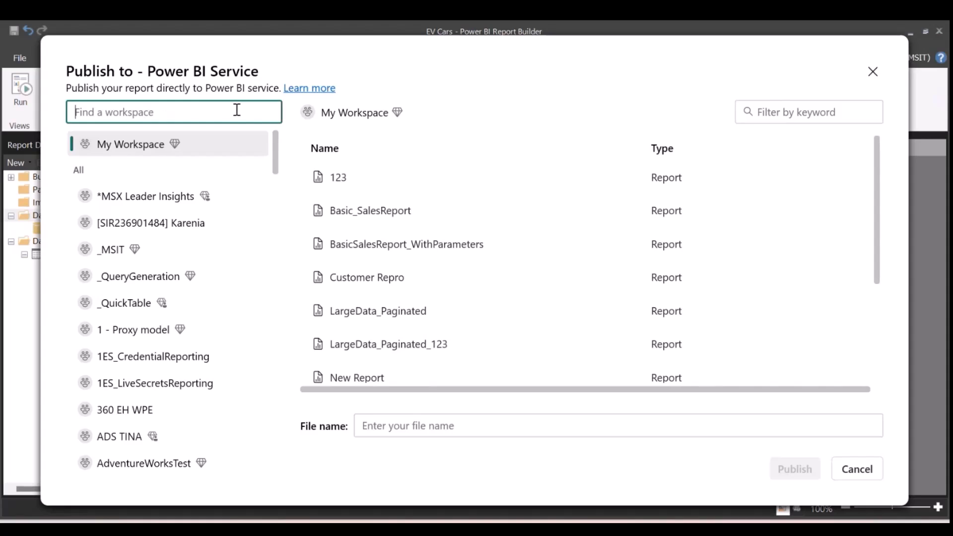
{"action": "type", "text": "Paginat"}
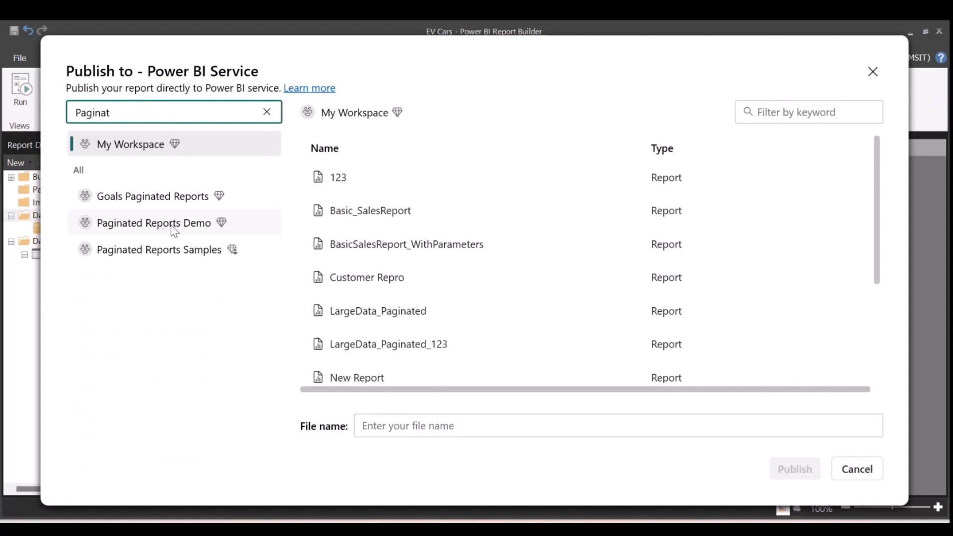
{"action": "left_click", "coordinate": [153, 222]}
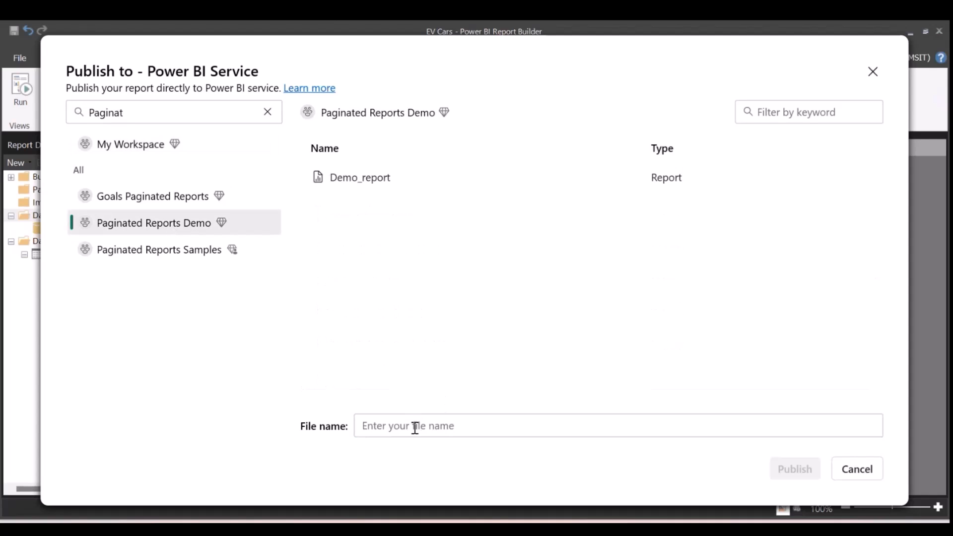
{"action": "type", "text": "EV Cars"}
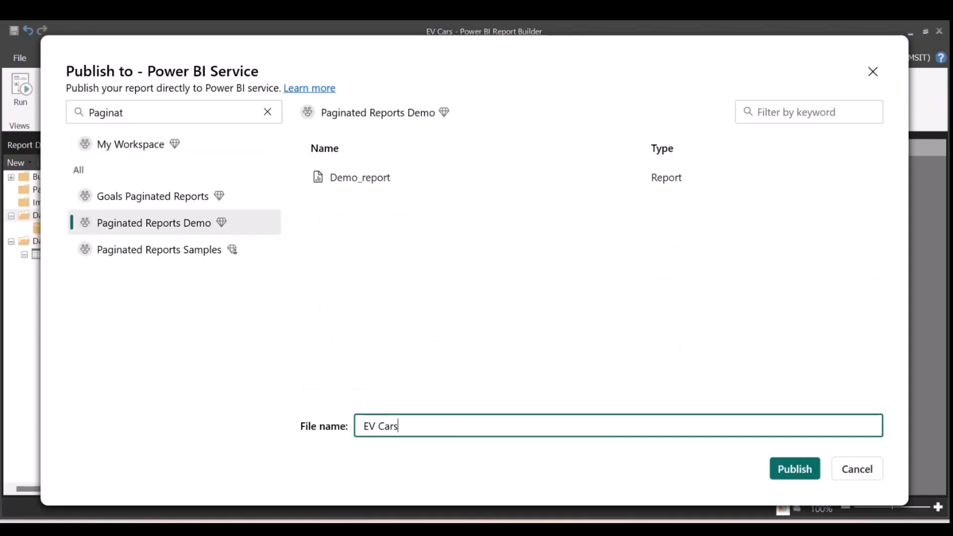
{"action": "left_click", "coordinate": [794, 469]}
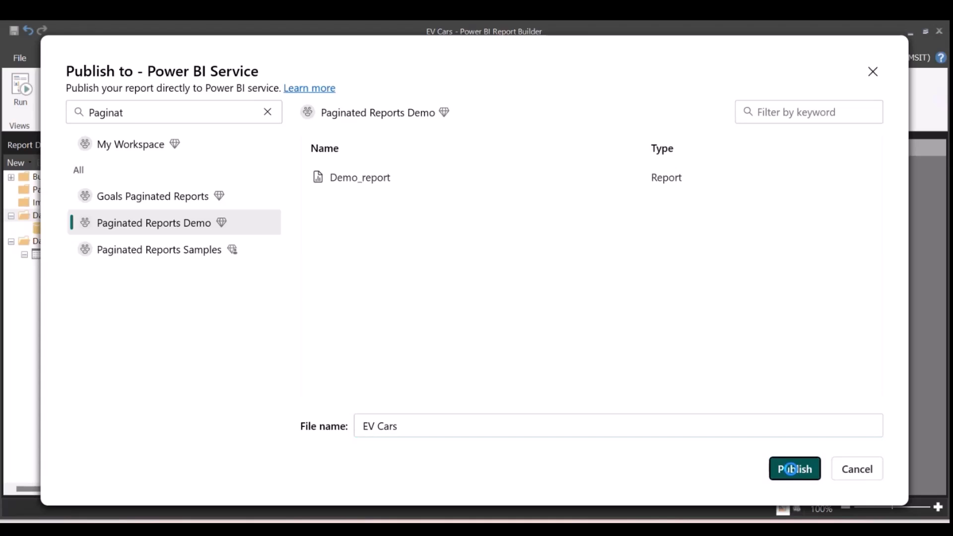
{"action": "left_click", "coordinate": [794, 469]}
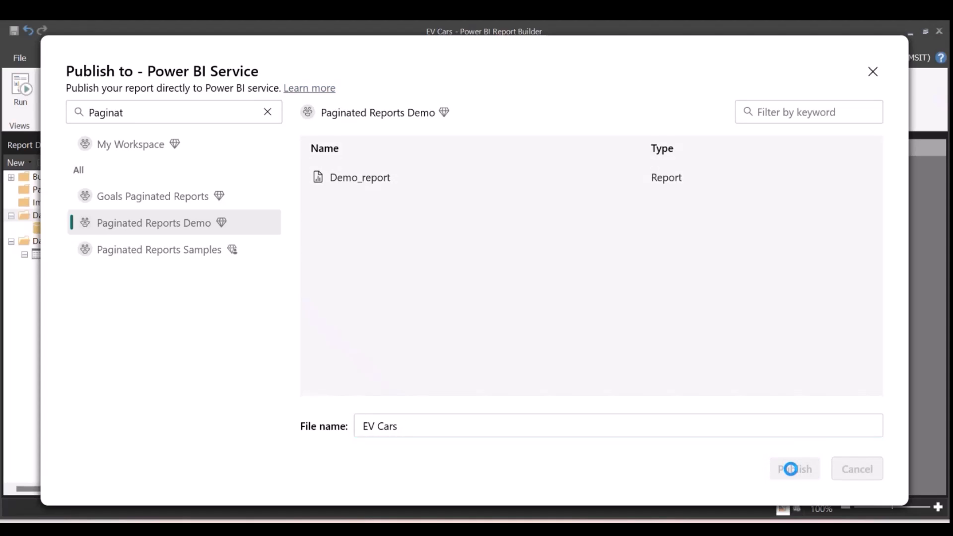
{"action": "left_click", "coordinate": [794, 468]}
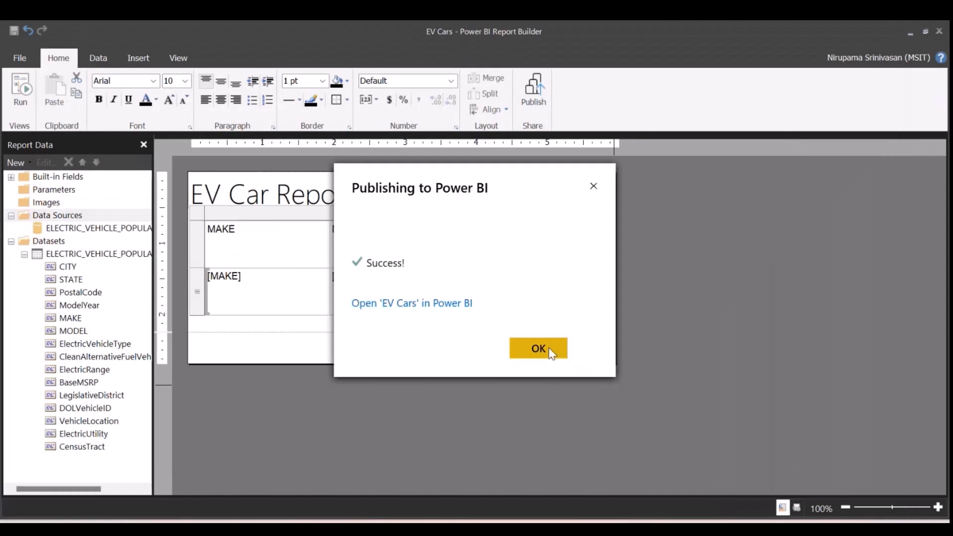
Dismiss the publish confirmation and open EV Cars from the workspace in Power BI Service.
{"action": "left_click", "coordinate": [537, 348]}
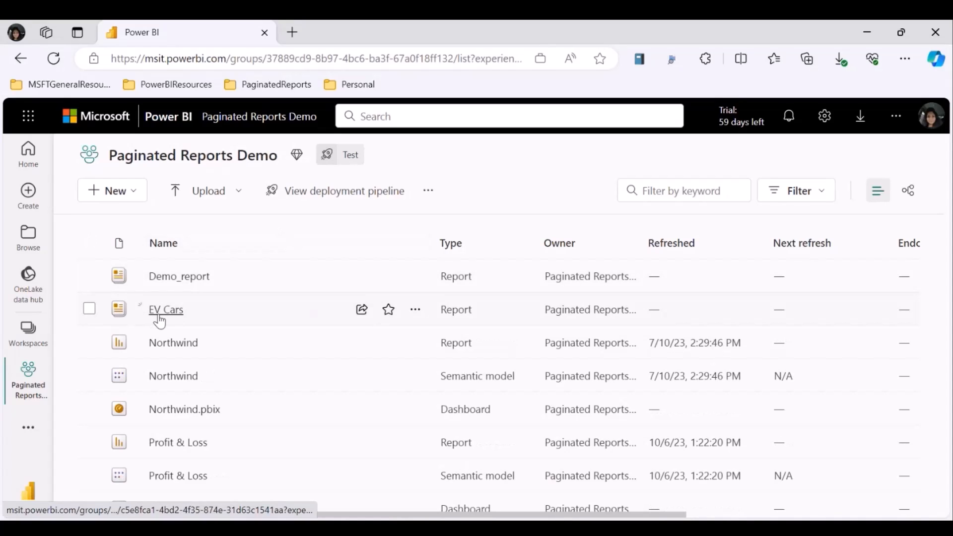
{"action": "left_click", "coordinate": [166, 310]}
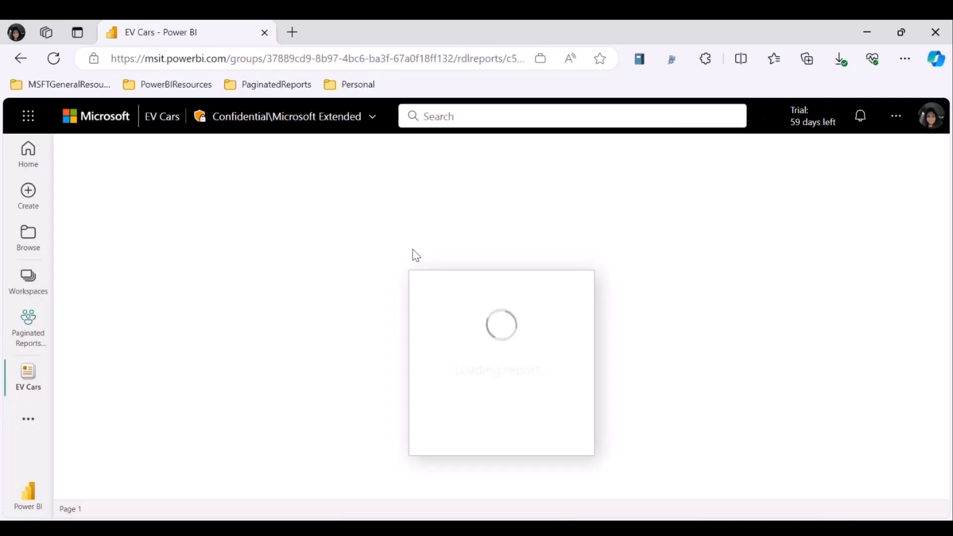